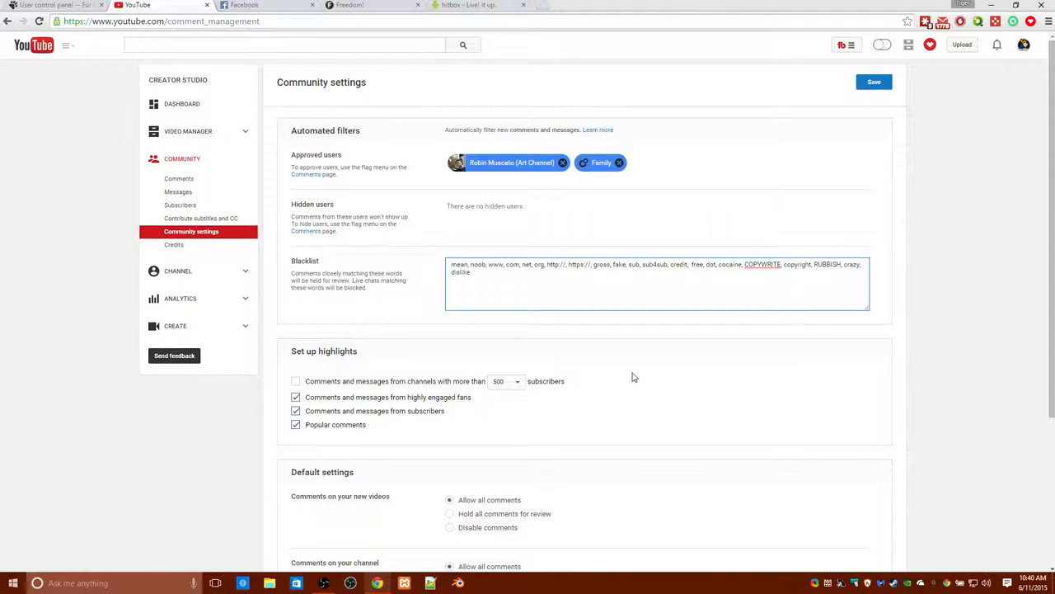
Select blacklisted words in community settings: the web-address terms, sub4sub and dot.
{"action": "left_click", "coordinate": [610, 264]}
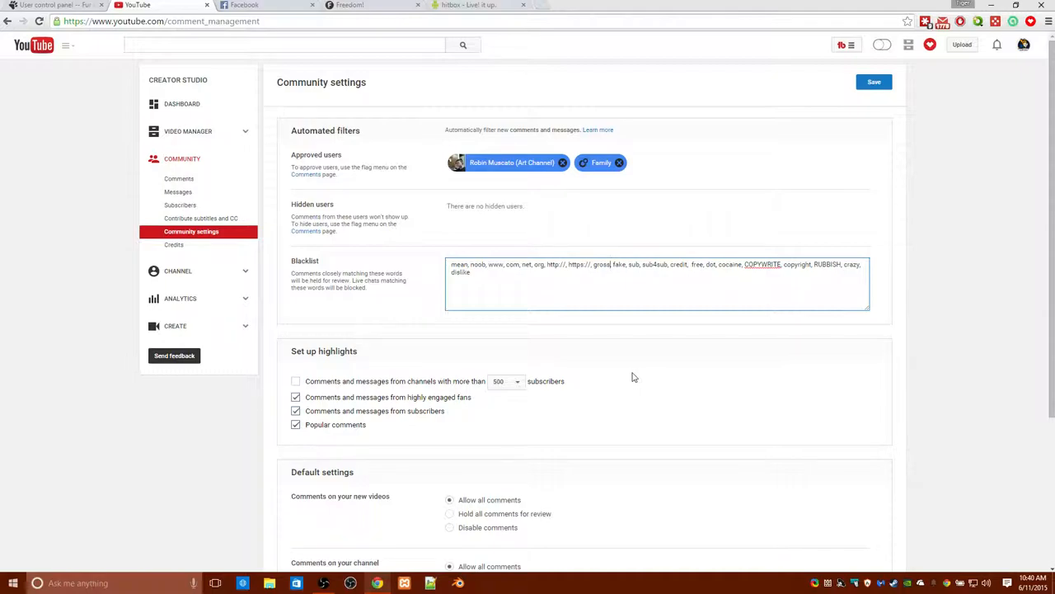
{"action": "mouse_move", "coordinate": [900, 106]}
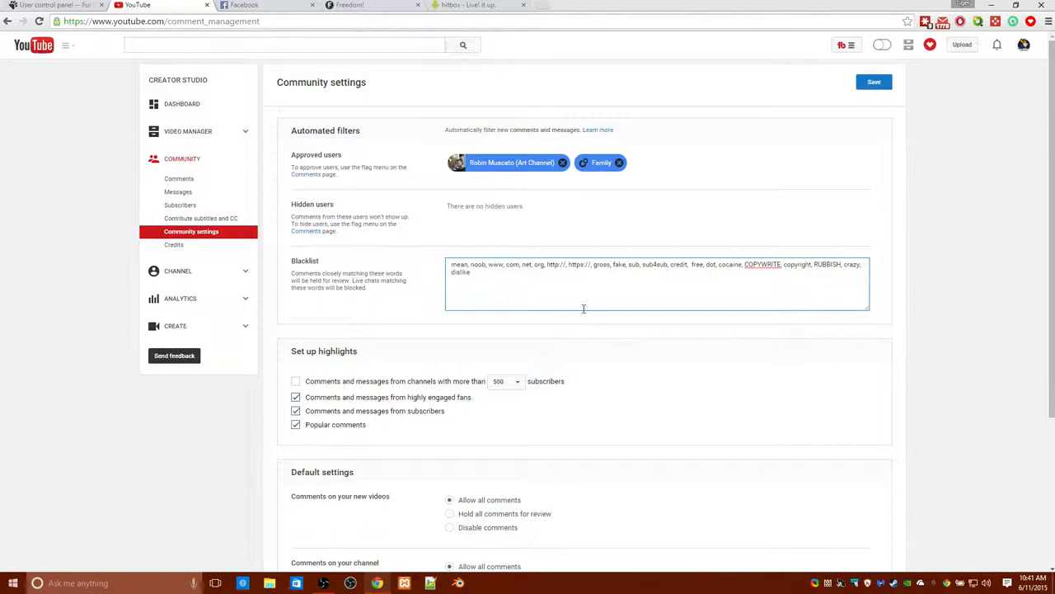
{"action": "mouse_move", "coordinate": [615, 373]}
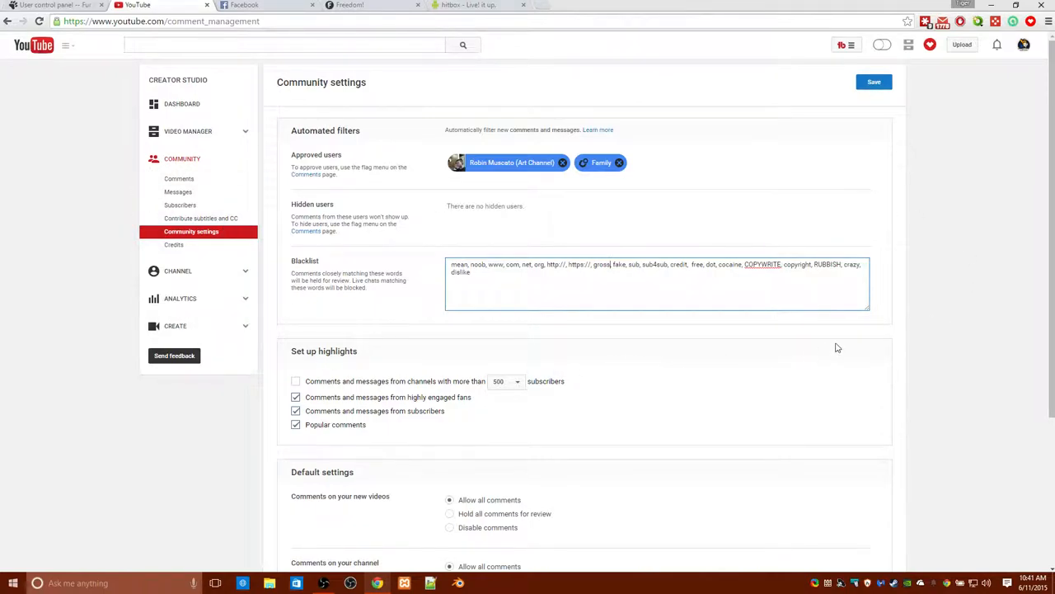
{"action": "mouse_move", "coordinate": [643, 315]}
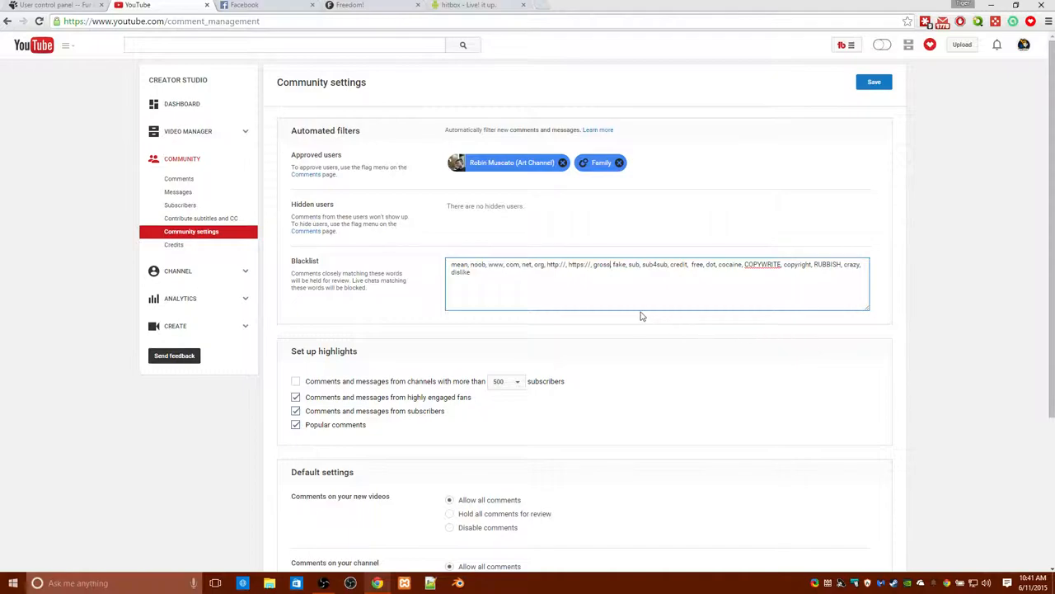
{"action": "mouse_move", "coordinate": [319, 299]}
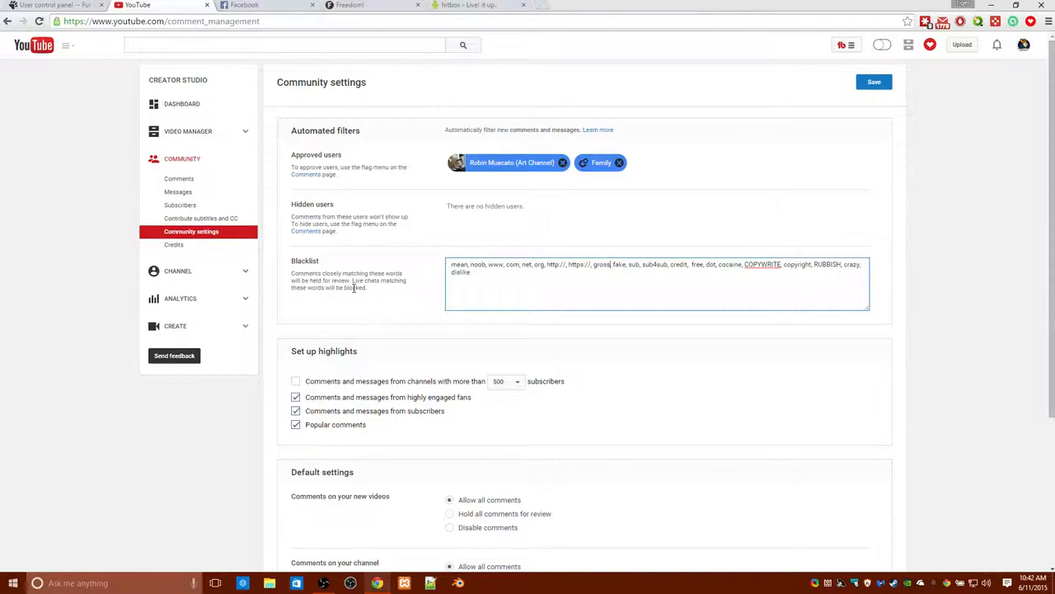
{"action": "mouse_move", "coordinate": [345, 270]}
{"action": "type", "text": ","}
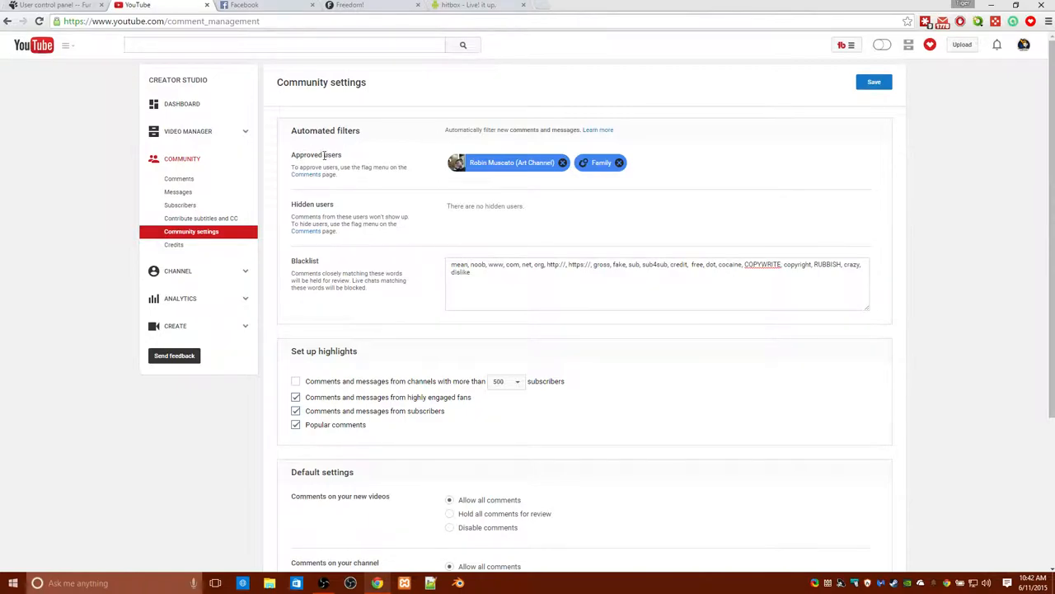
{"action": "mouse_move", "coordinate": [452, 142]}
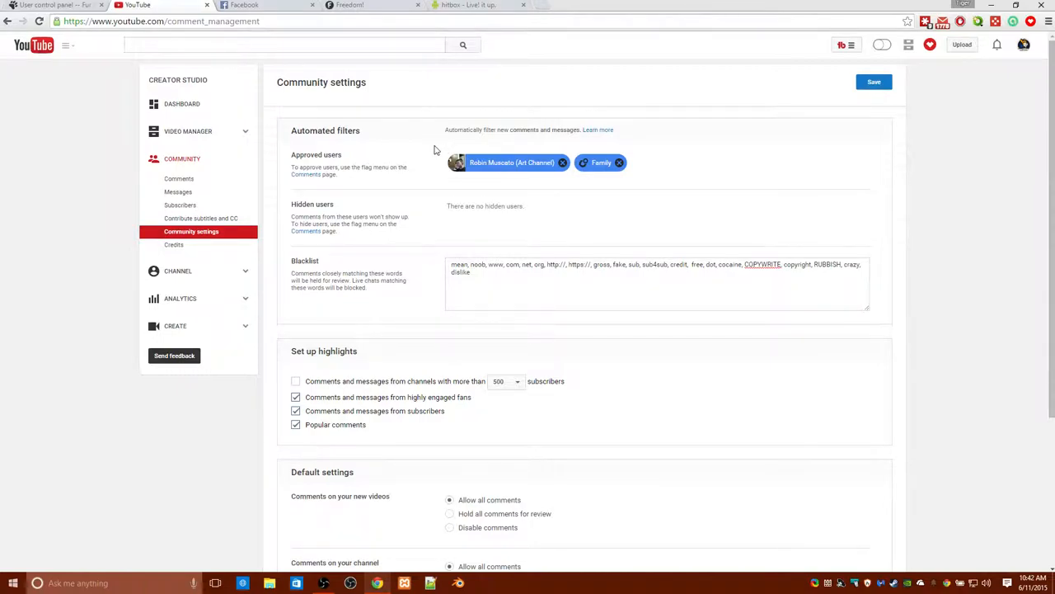
{"action": "mouse_move", "coordinate": [421, 145]}
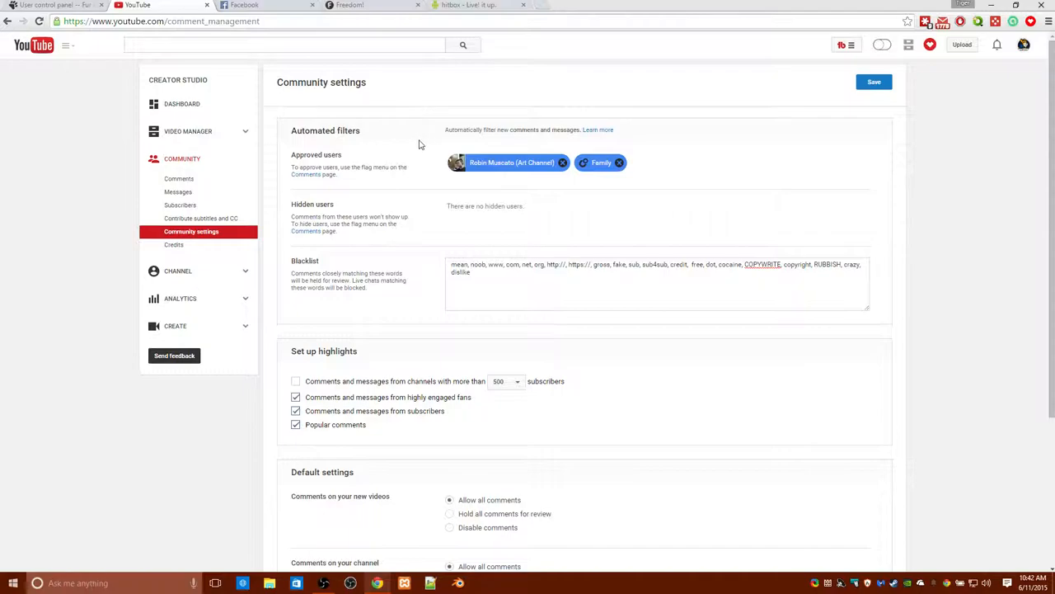
{"action": "mouse_move", "coordinate": [335, 188]}
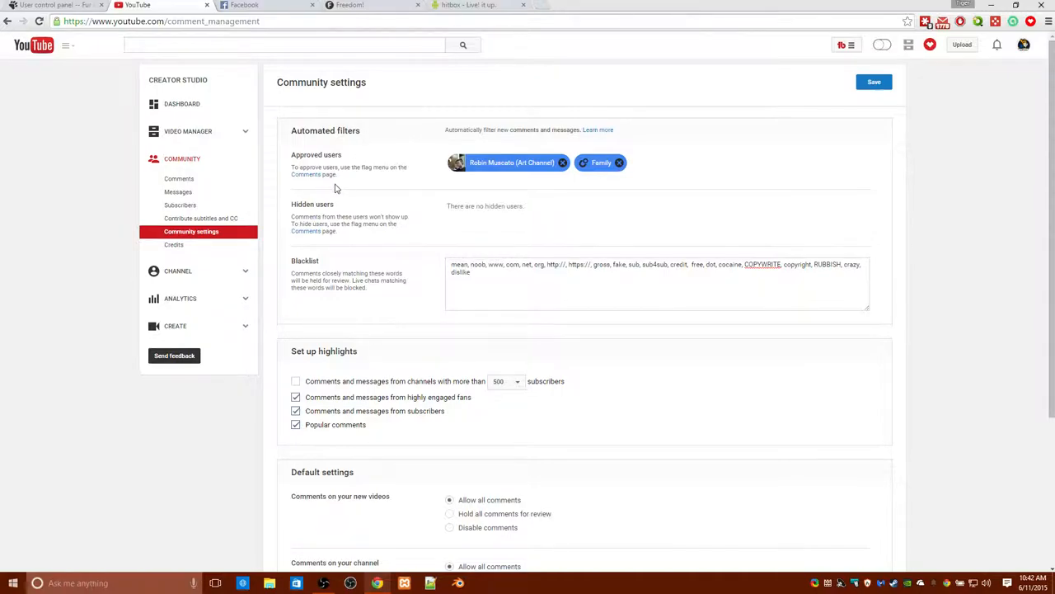
{"action": "mouse_move", "coordinate": [667, 235]}
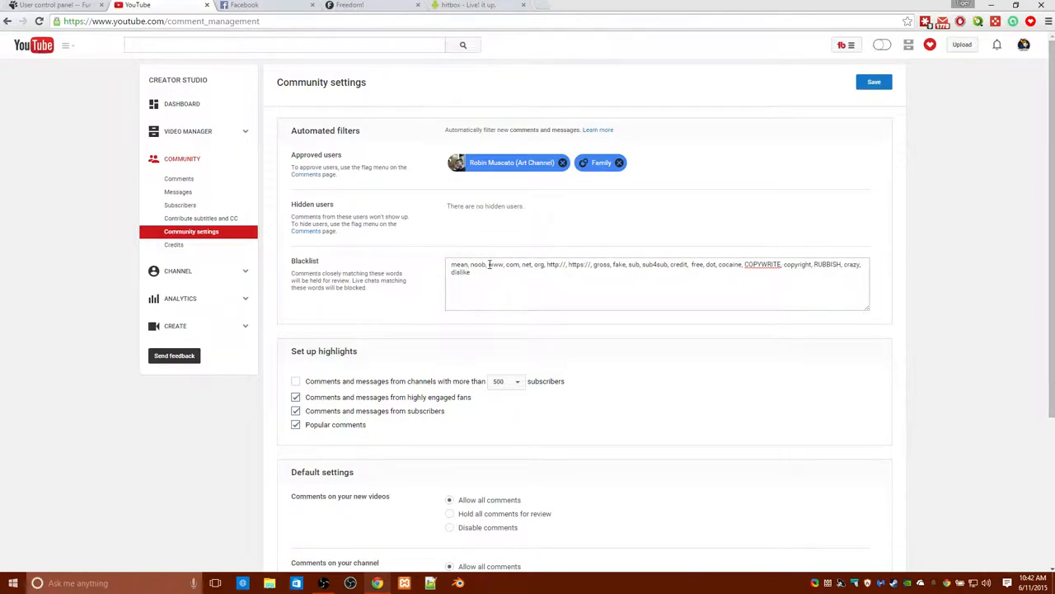
{"action": "left_click_drag", "start_coordinate": [487, 264], "coordinate": [592, 264]}
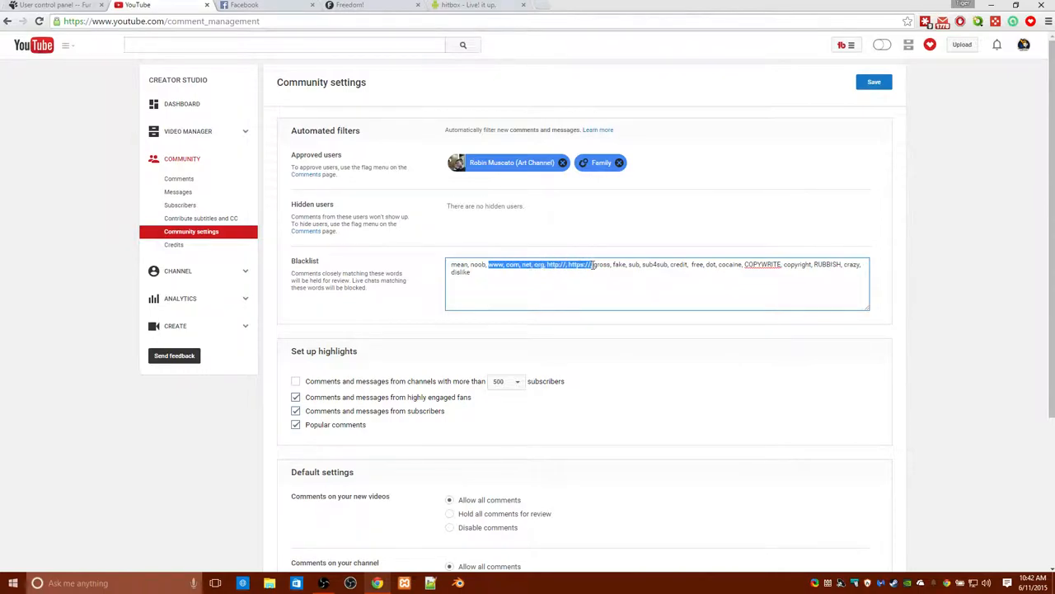
{"action": "mouse_move", "coordinate": [584, 293]}
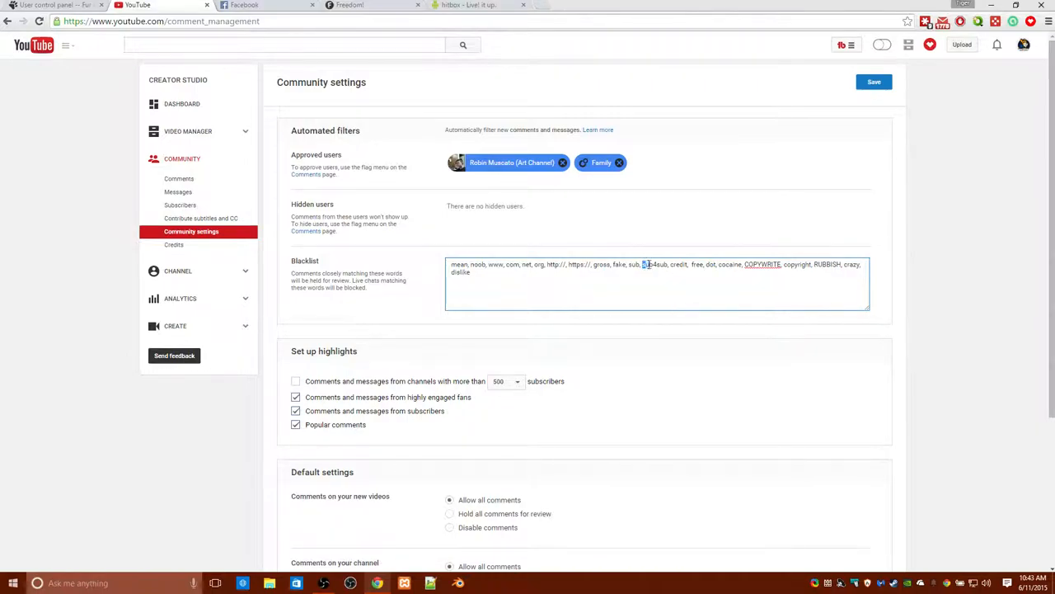
{"action": "double_click", "coordinate": [654, 264]}
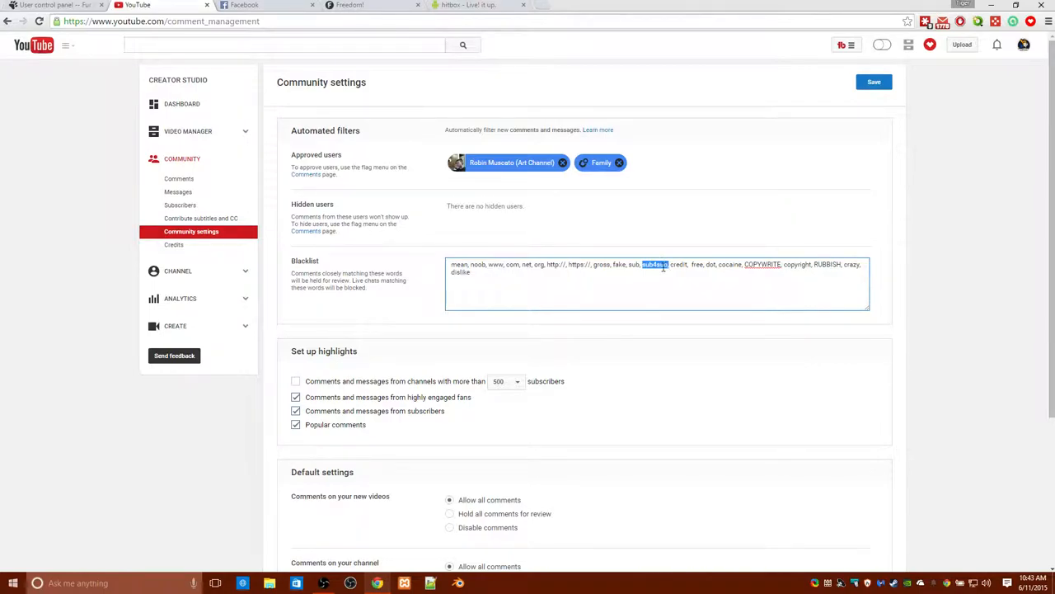
{"action": "mouse_move", "coordinate": [609, 221]}
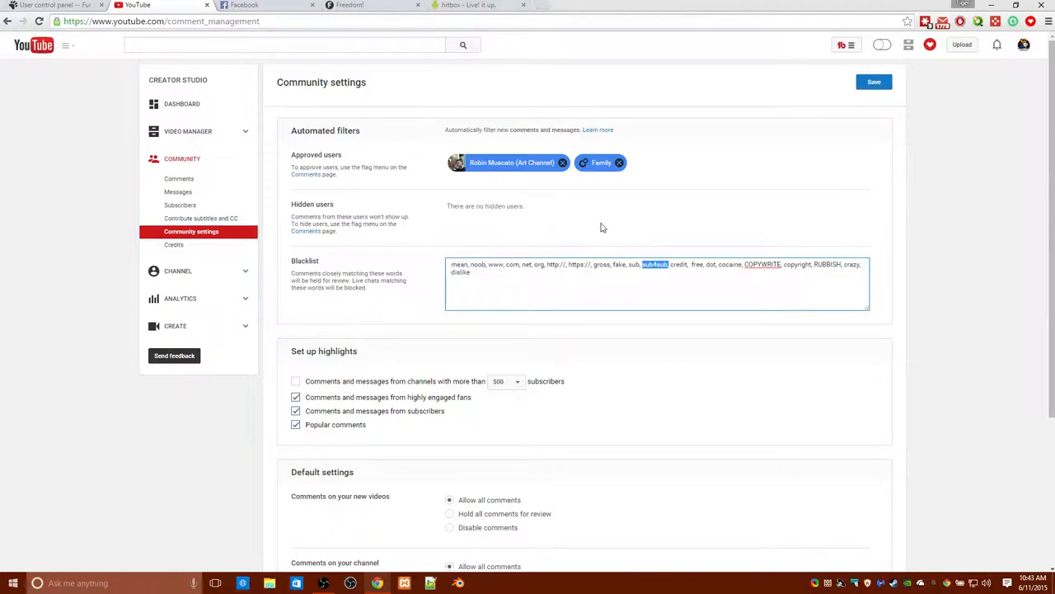
{"action": "left_click", "coordinate": [557, 298]}
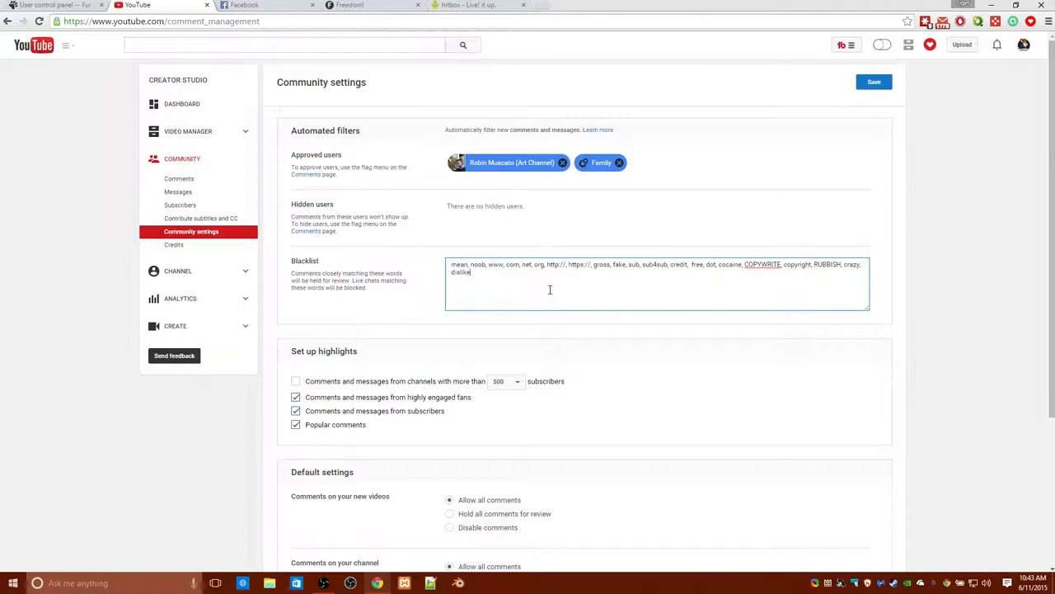
{"action": "mouse_move", "coordinate": [550, 317]}
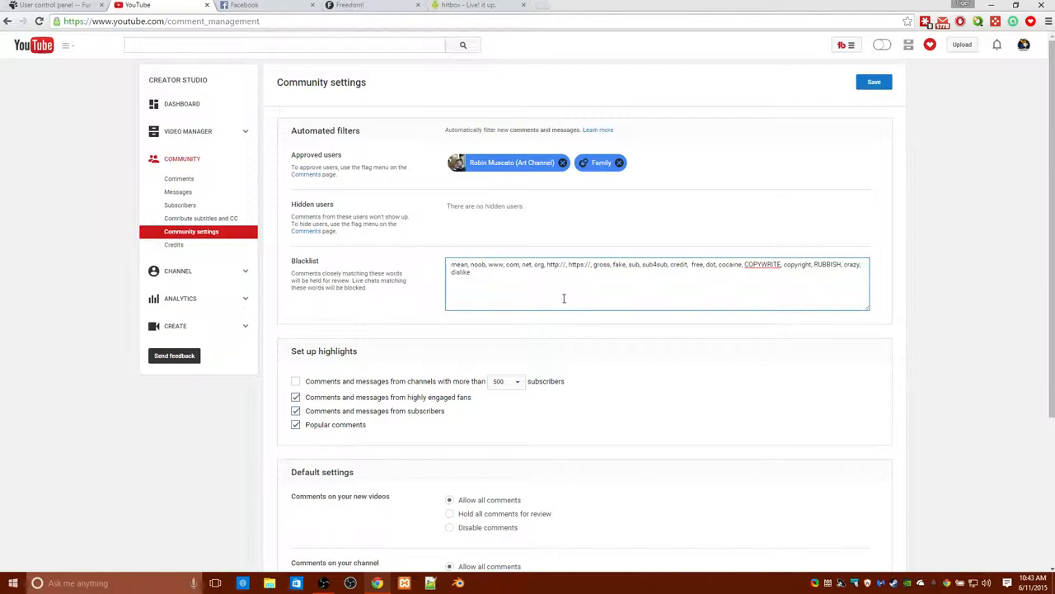
{"action": "mouse_move", "coordinate": [552, 327]}
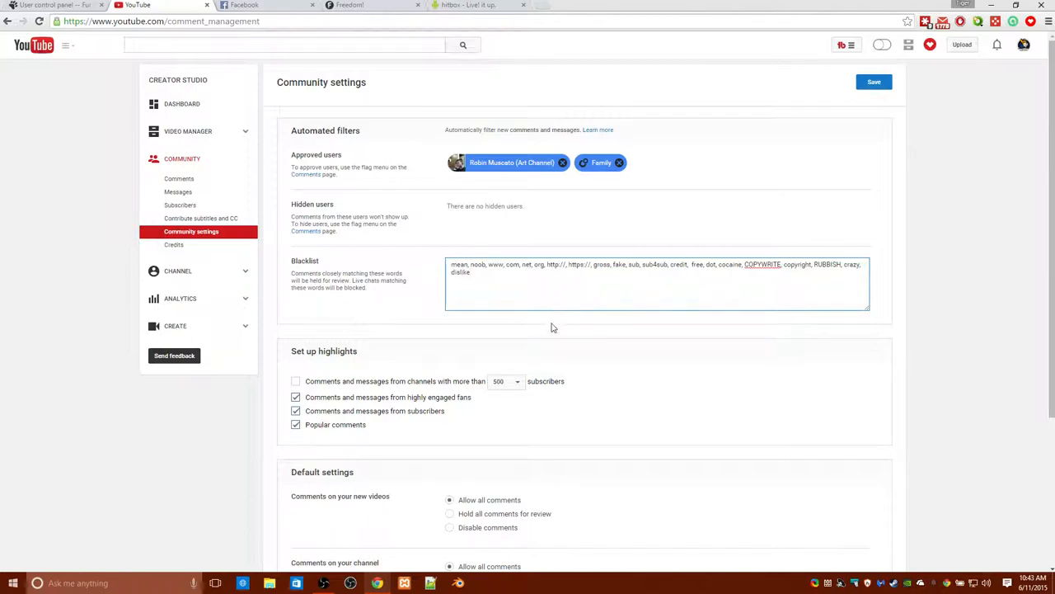
{"action": "mouse_move", "coordinate": [549, 333]}
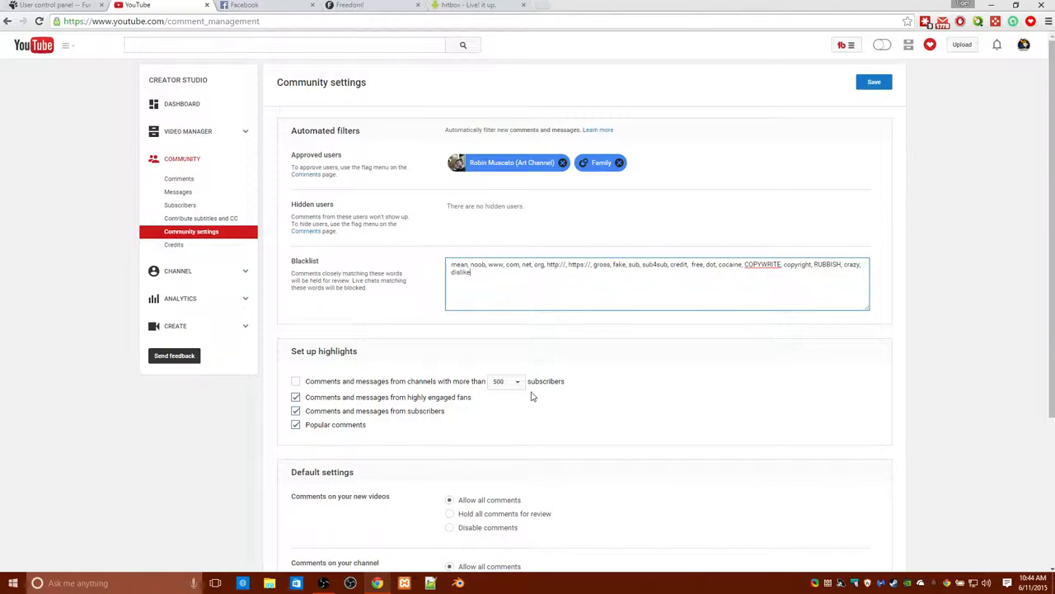
{"action": "mouse_move", "coordinate": [774, 392]}
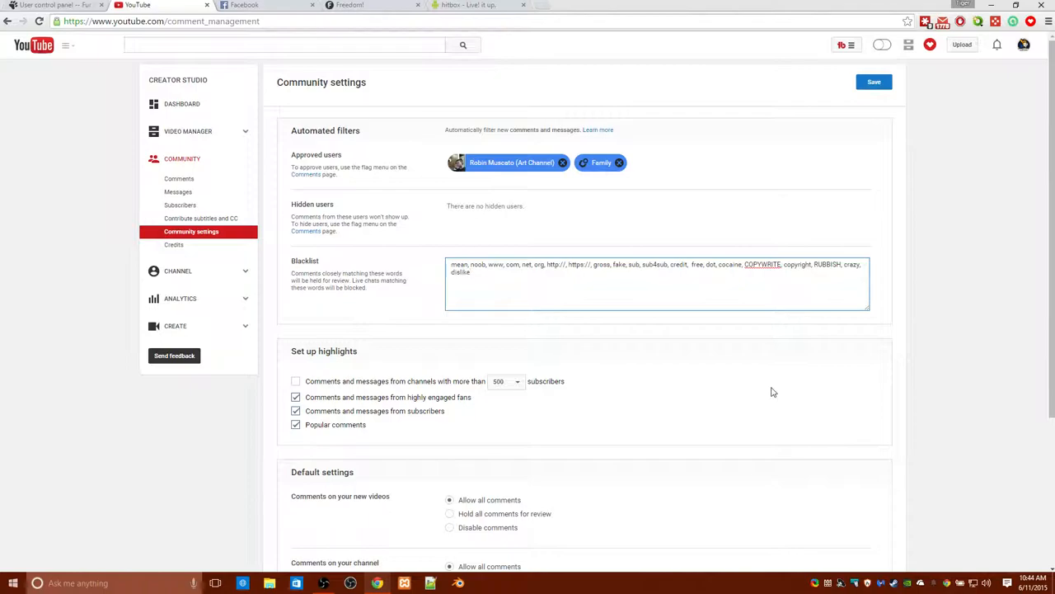
{"action": "mouse_move", "coordinate": [594, 340]}
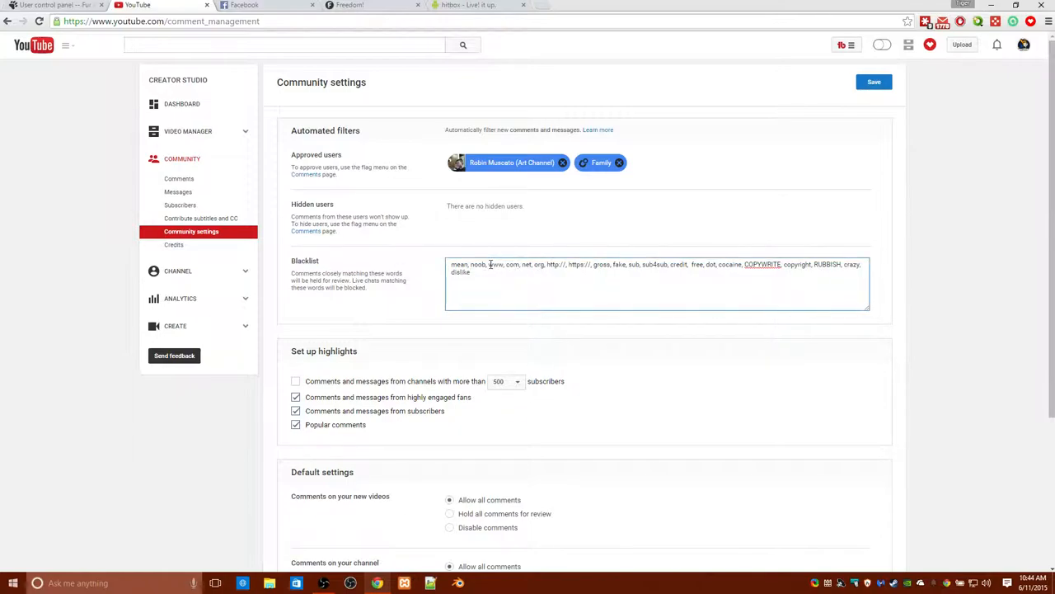
{"action": "double_click", "coordinate": [498, 264]}
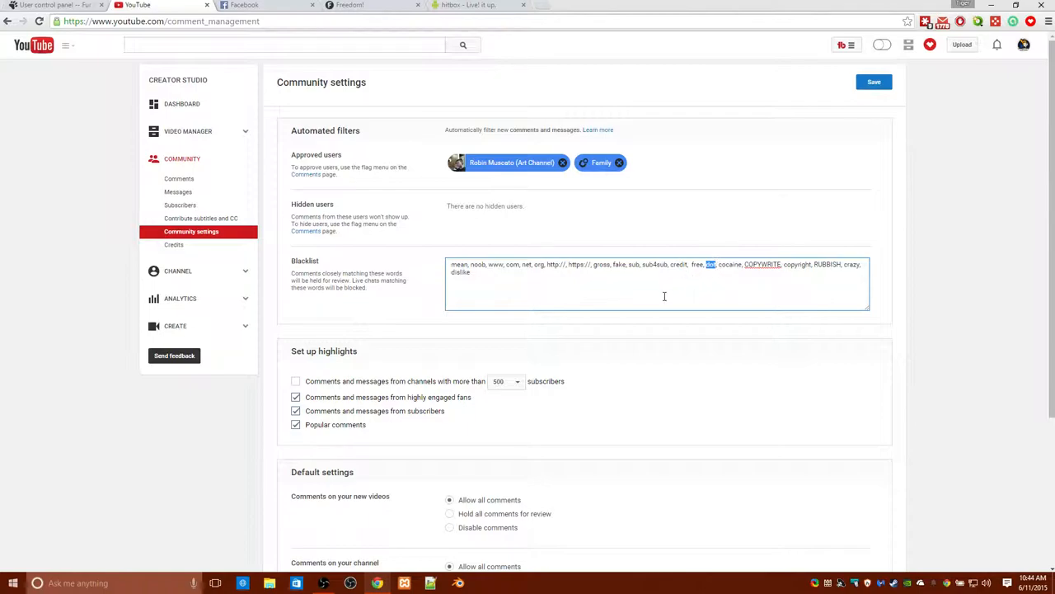
{"action": "mouse_move", "coordinate": [646, 295]}
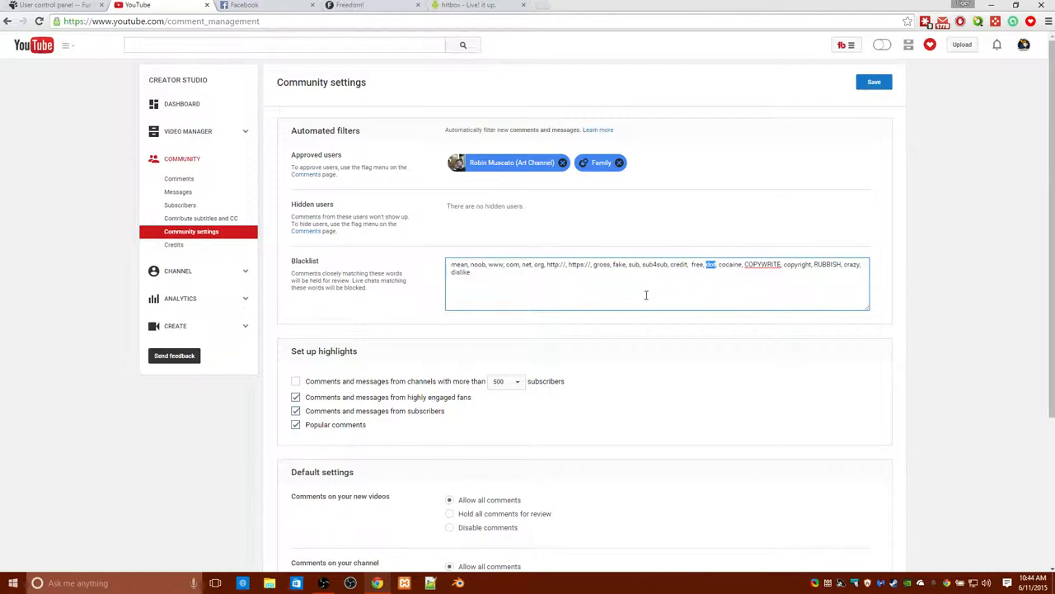
{"action": "mouse_move", "coordinate": [606, 208]}
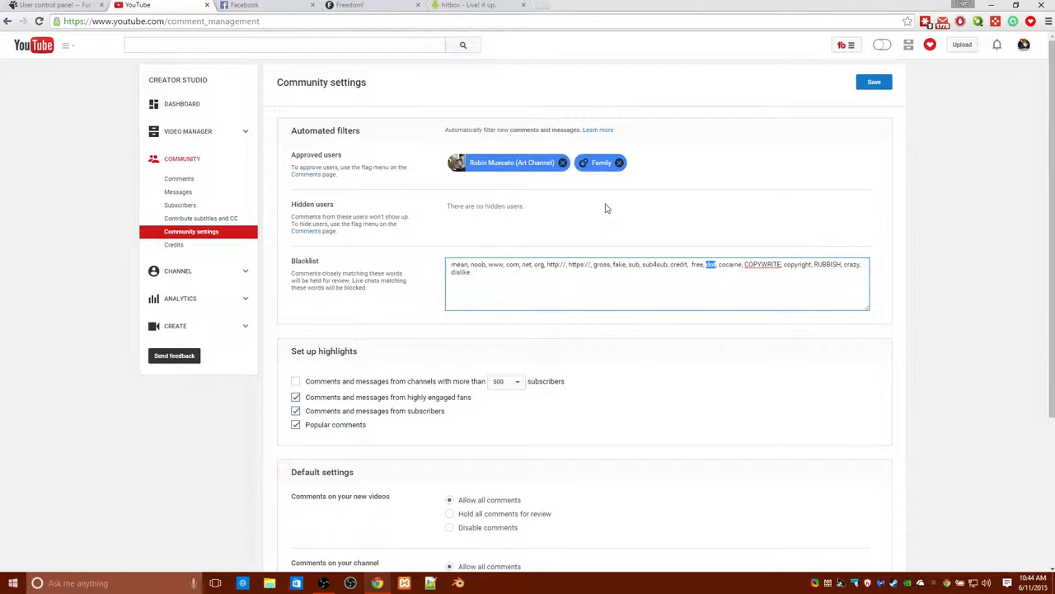
{"action": "mouse_move", "coordinate": [597, 196]}
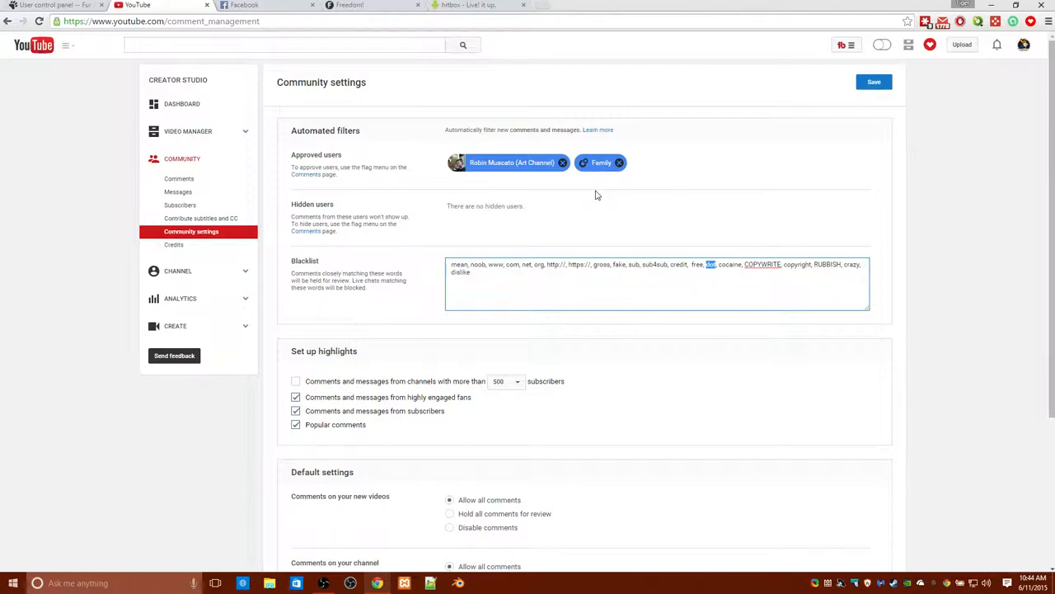
{"action": "mouse_move", "coordinate": [586, 198]}
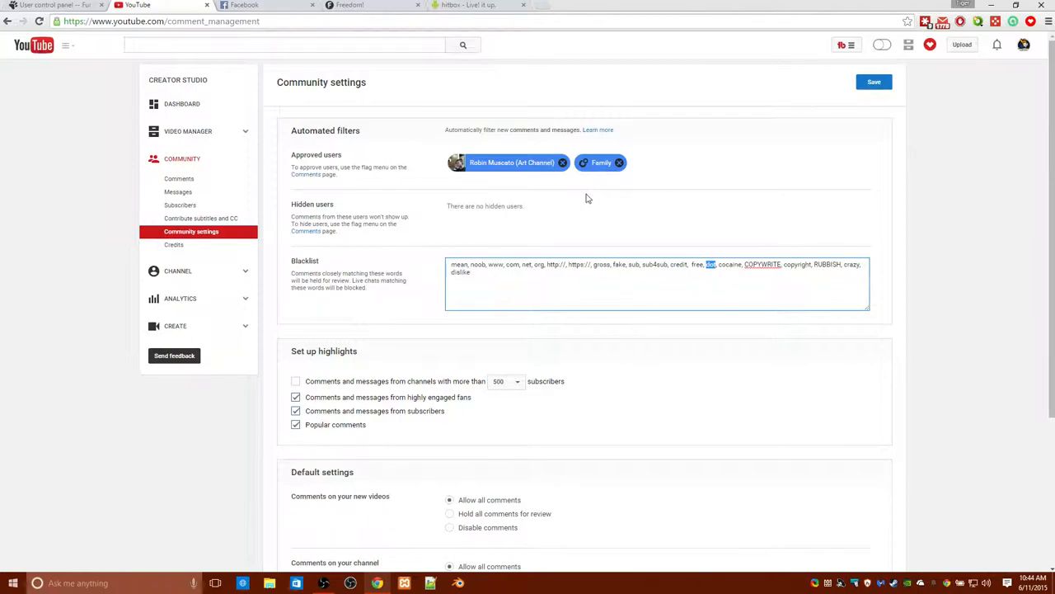
{"action": "mouse_move", "coordinate": [580, 220]}
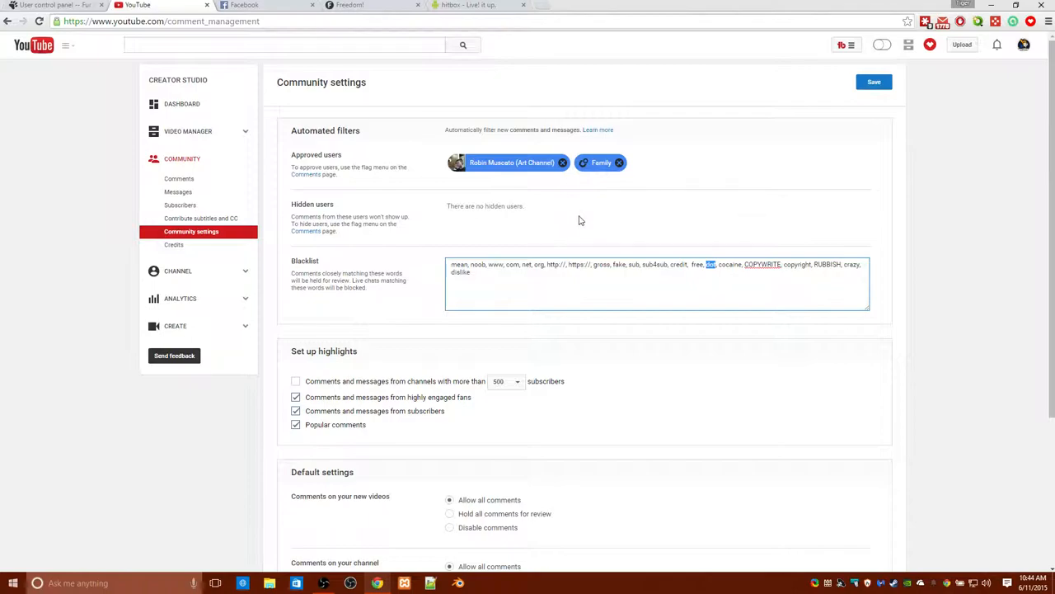
{"action": "mouse_move", "coordinate": [597, 220]}
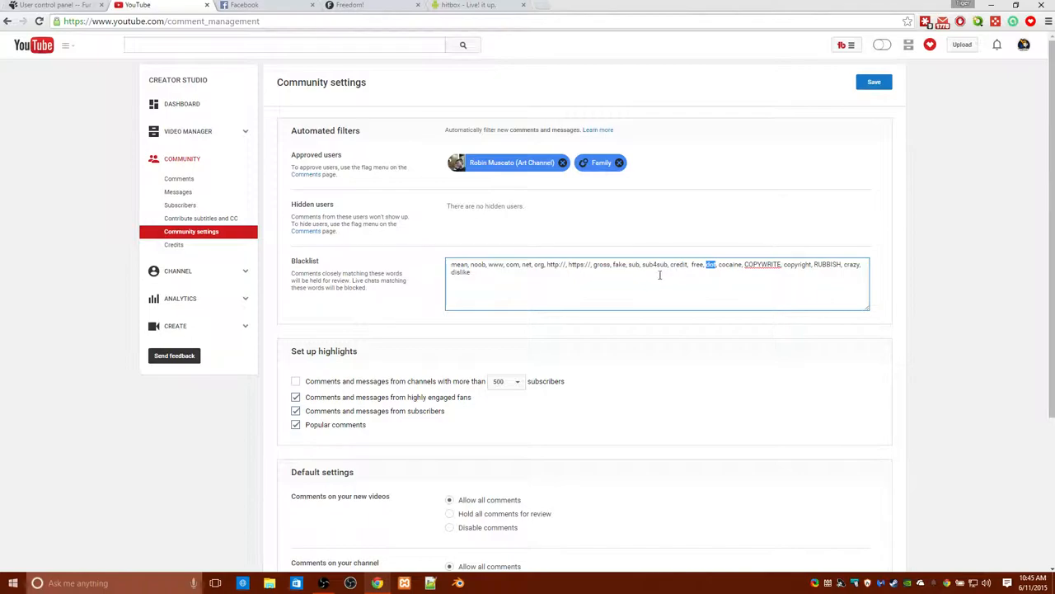
{"action": "scroll", "scroll_direction": "down", "scroll_amount": 3}
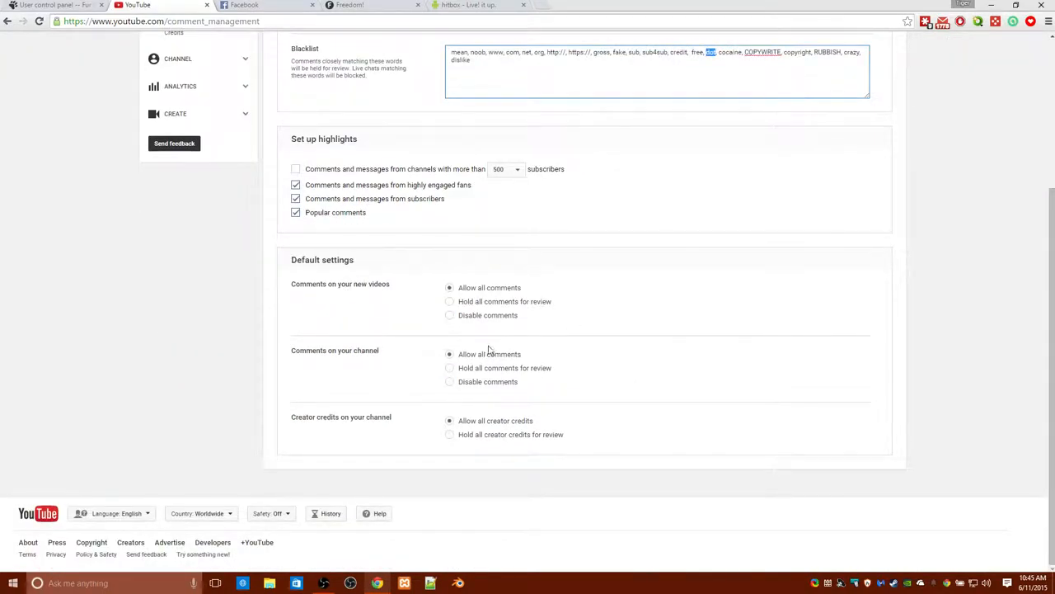
{"action": "mouse_move", "coordinate": [502, 334]}
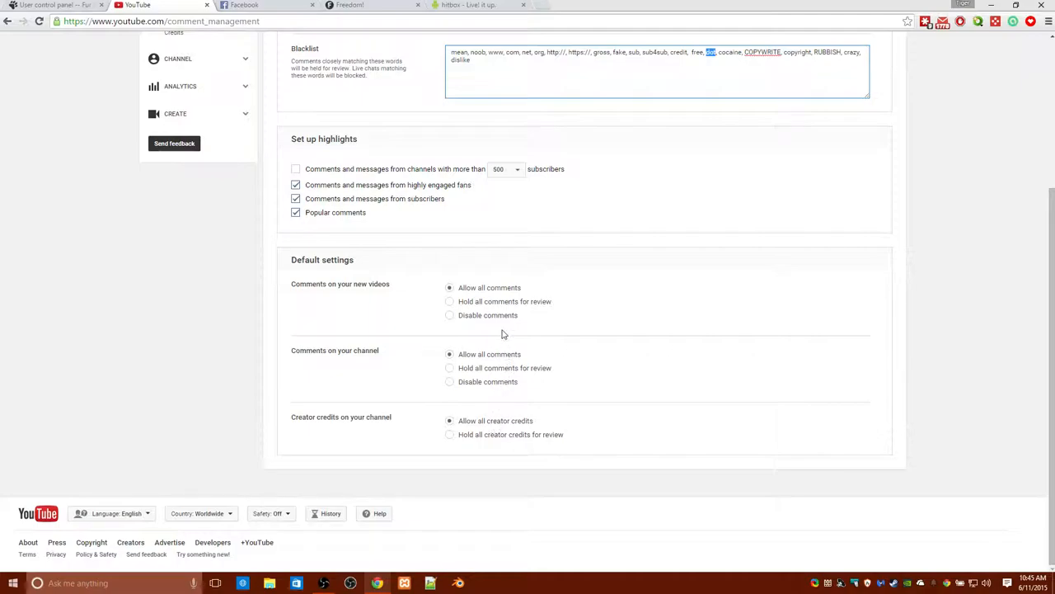
{"action": "mouse_move", "coordinate": [529, 318]}
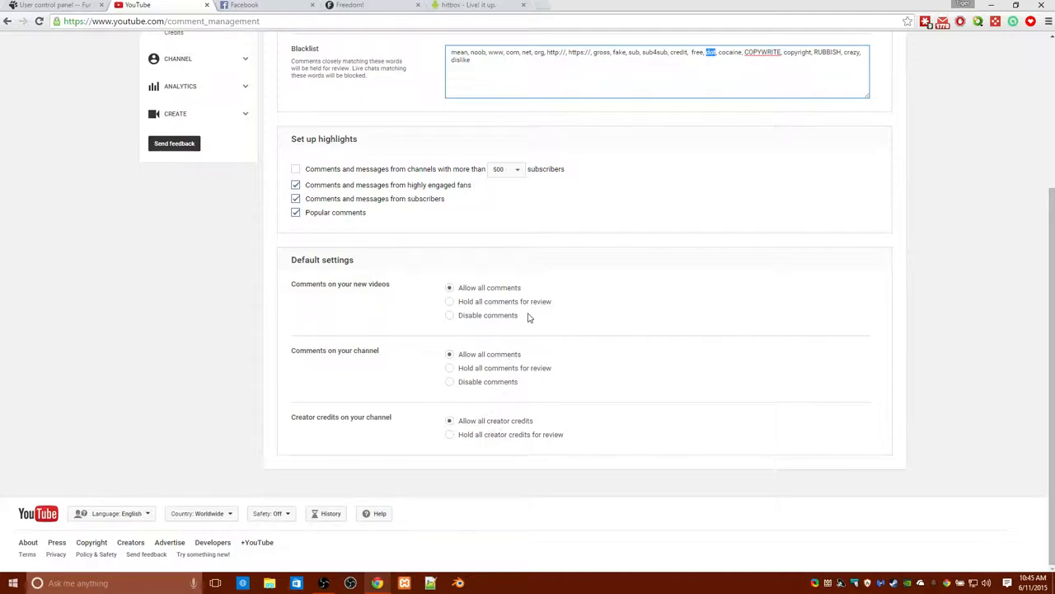
{"action": "mouse_move", "coordinate": [538, 291]}
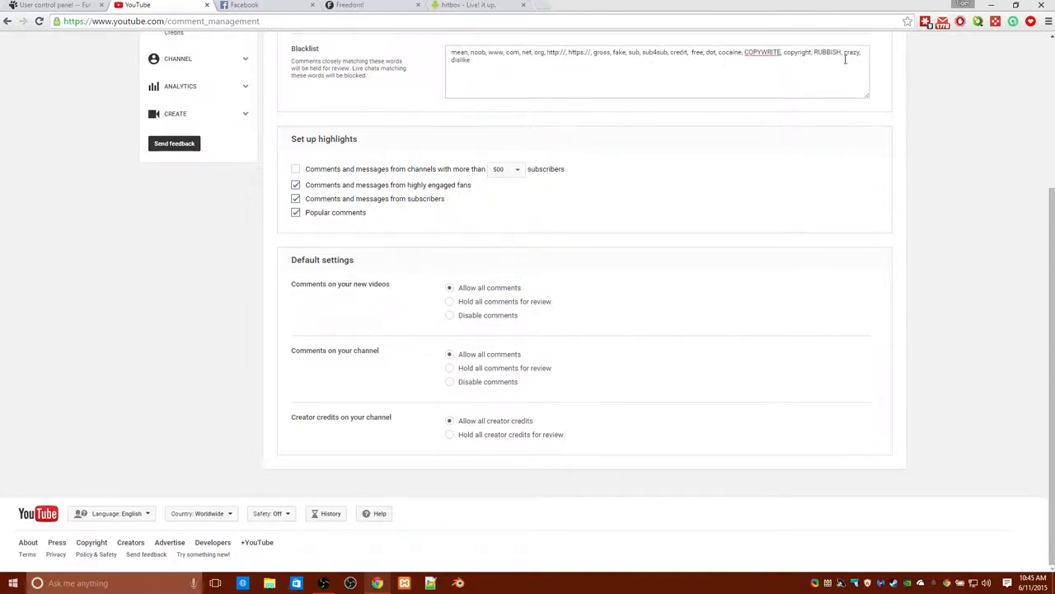
{"action": "mouse_move", "coordinate": [523, 280]}
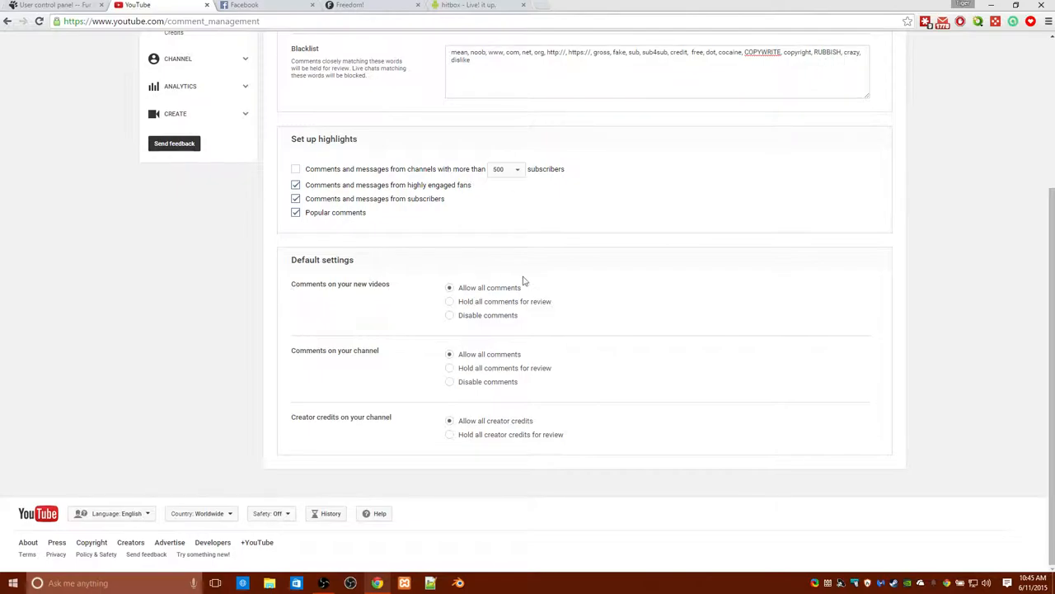
{"action": "mouse_move", "coordinate": [521, 281]}
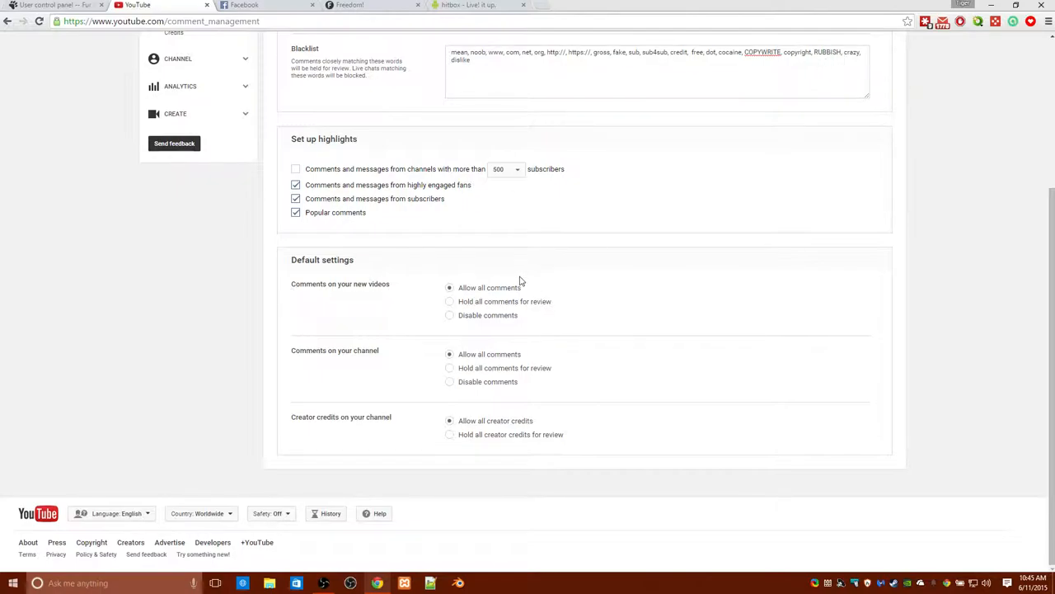
{"action": "mouse_move", "coordinate": [387, 299]}
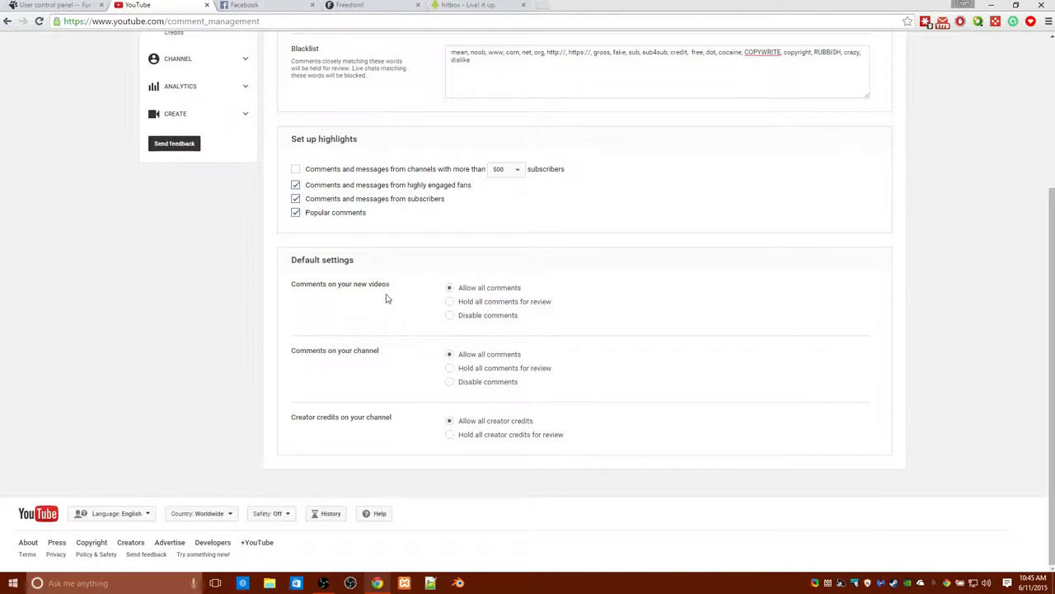
{"action": "mouse_move", "coordinate": [397, 294]}
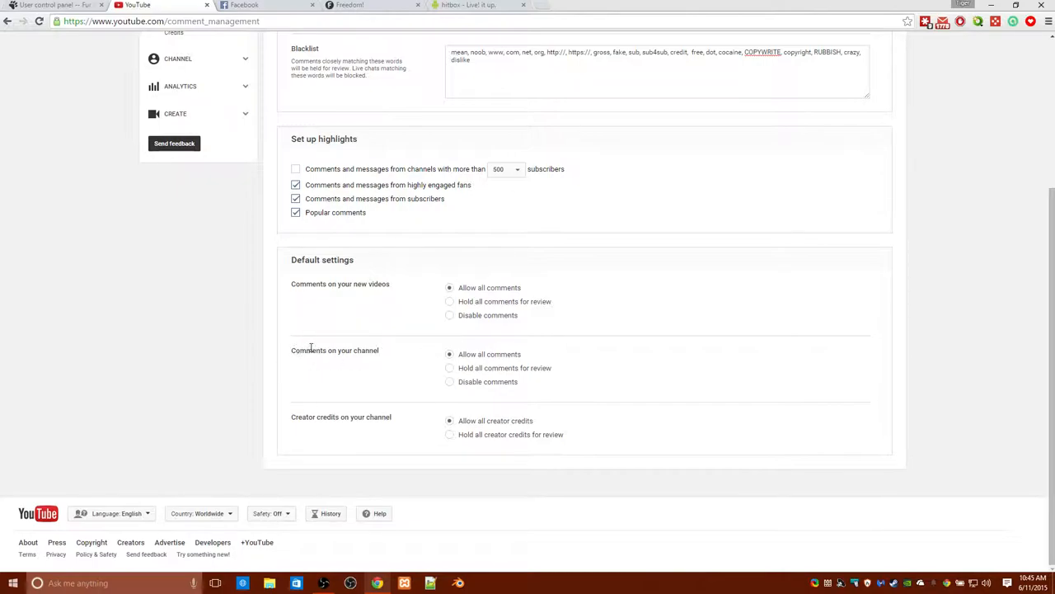
{"action": "mouse_move", "coordinate": [372, 386]}
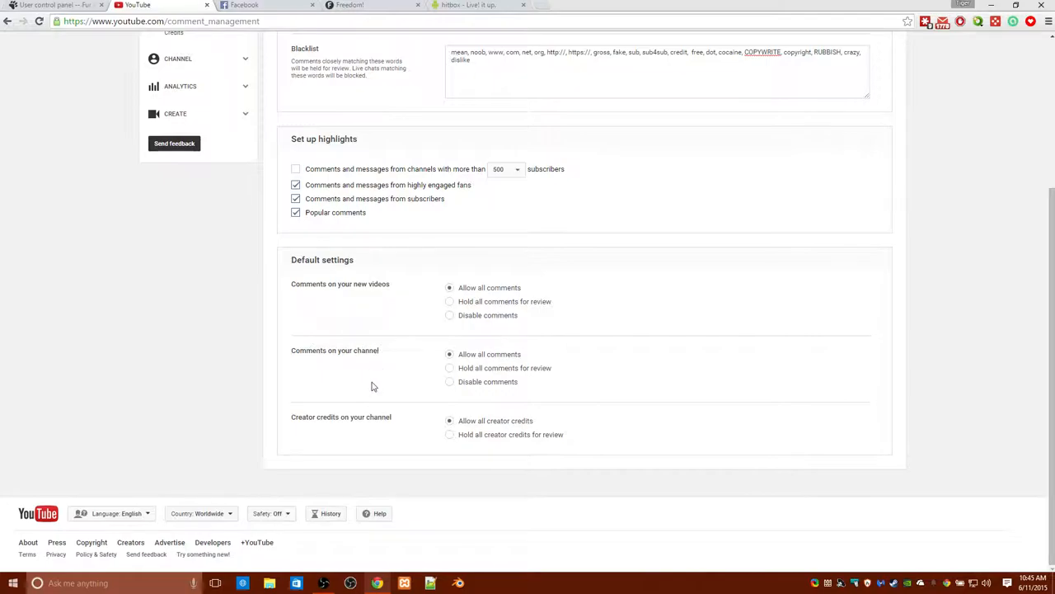
{"action": "mouse_move", "coordinate": [290, 418]}
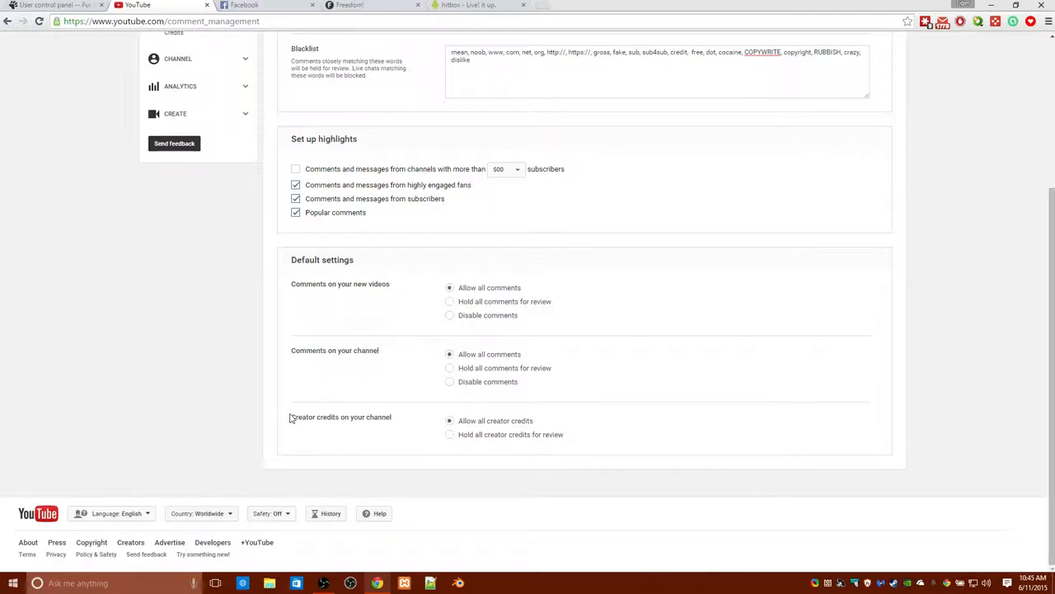
{"action": "mouse_move", "coordinate": [287, 408]}
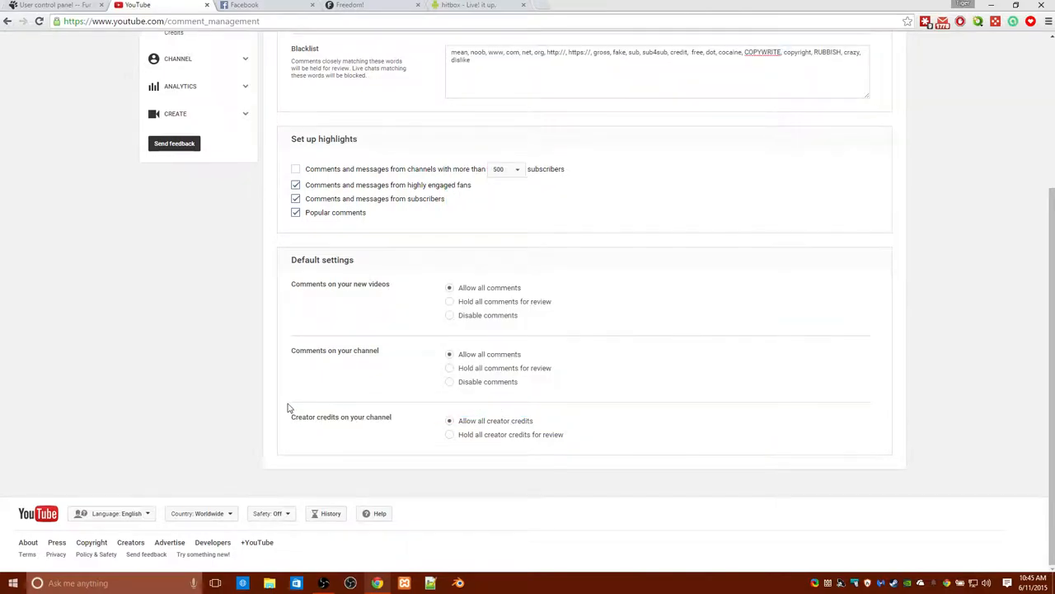
Check the account's notifications, then dismiss the notifications panel.
{"action": "scroll", "scroll_direction": "up", "scroll_amount": 3}
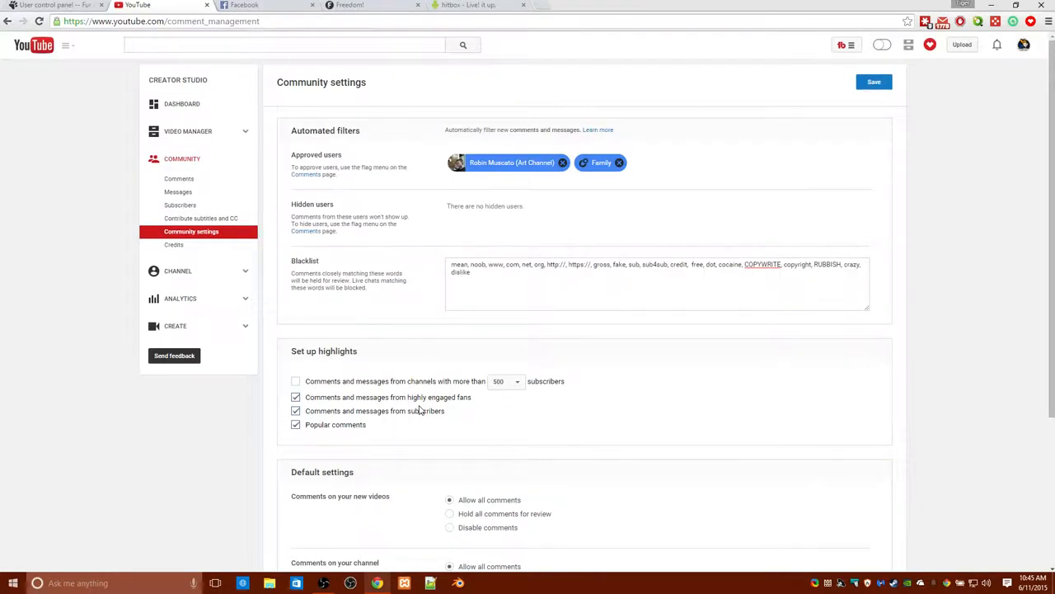
{"action": "mouse_move", "coordinate": [546, 417]}
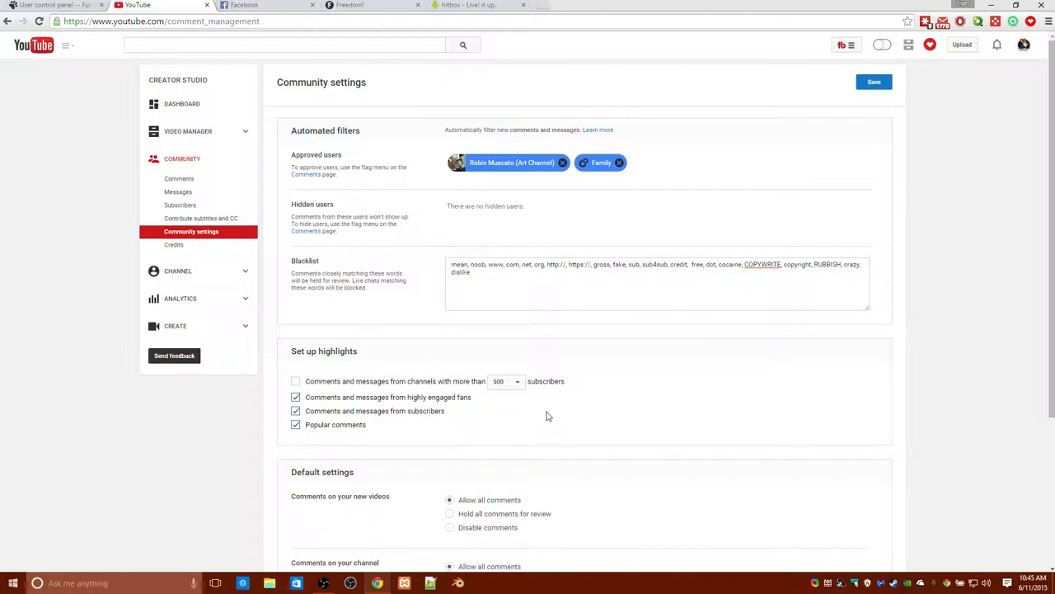
{"action": "mouse_move", "coordinate": [583, 417]}
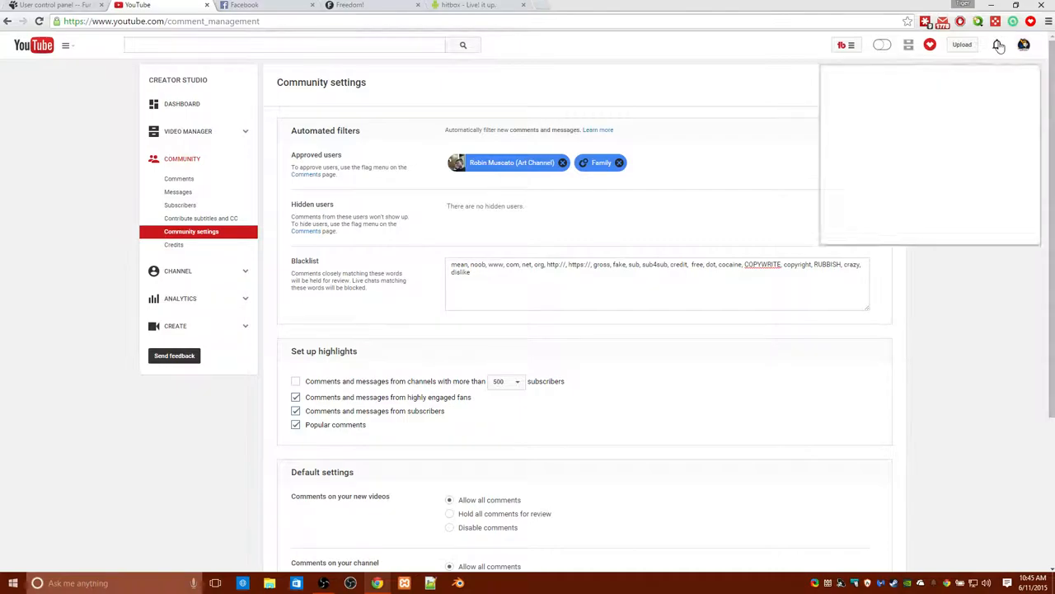
{"action": "left_click", "coordinate": [996, 45]}
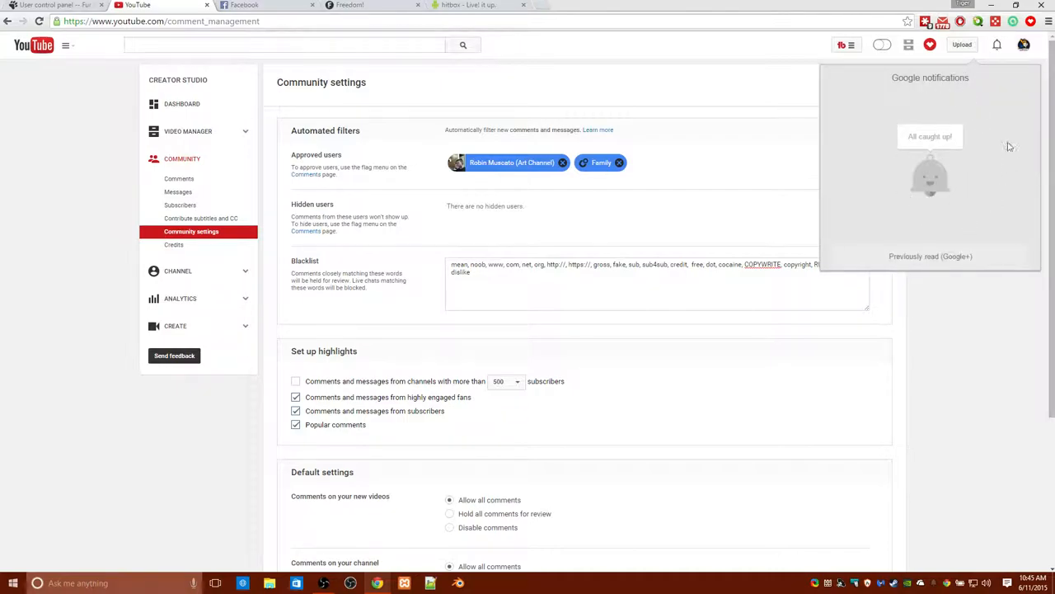
{"action": "mouse_move", "coordinate": [878, 182]}
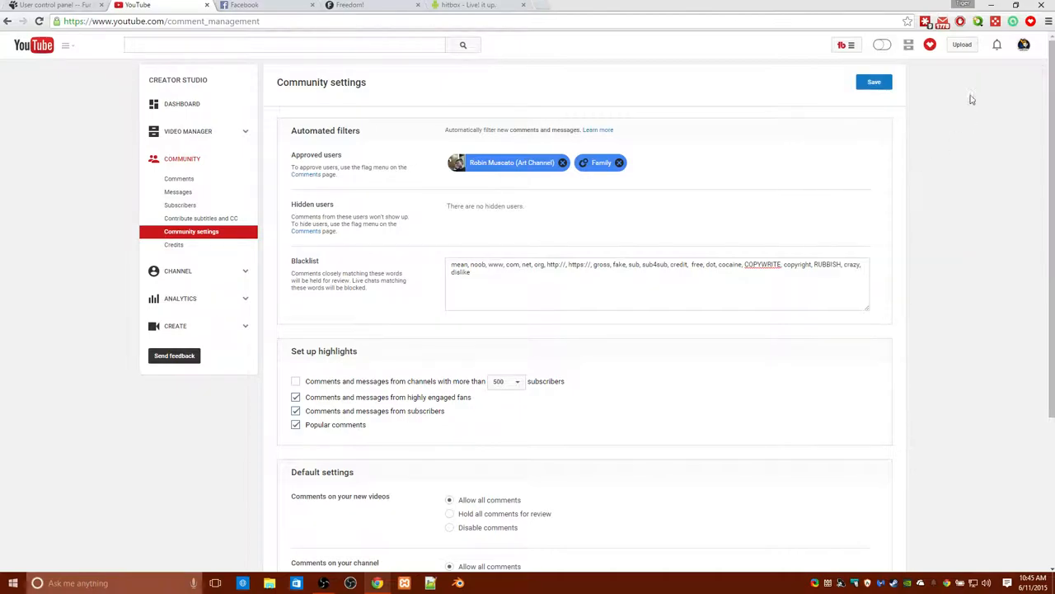
{"action": "left_click", "coordinate": [942, 21]}
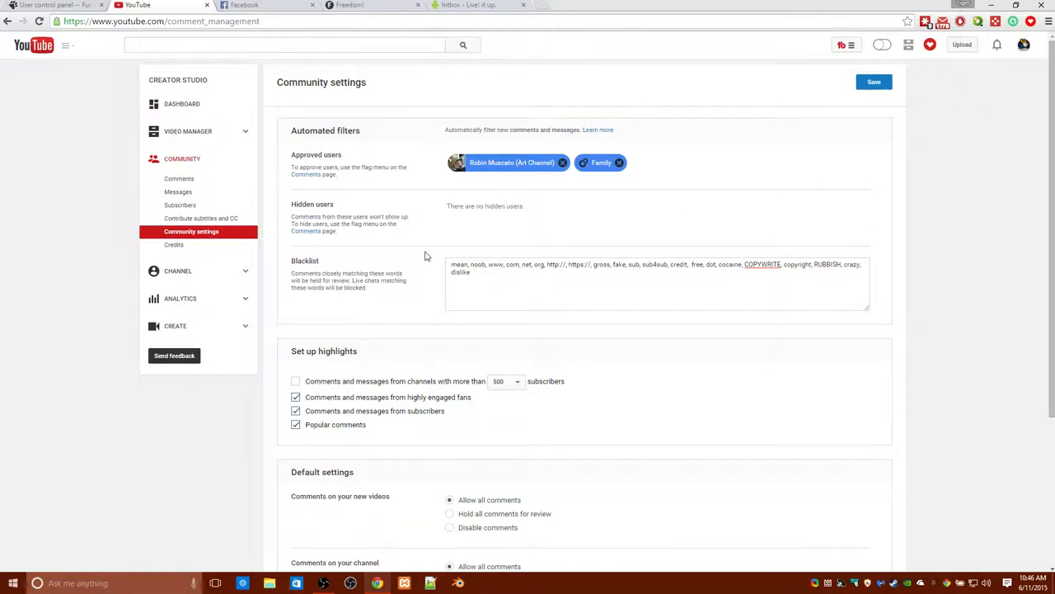
{"action": "mouse_move", "coordinate": [420, 241]}
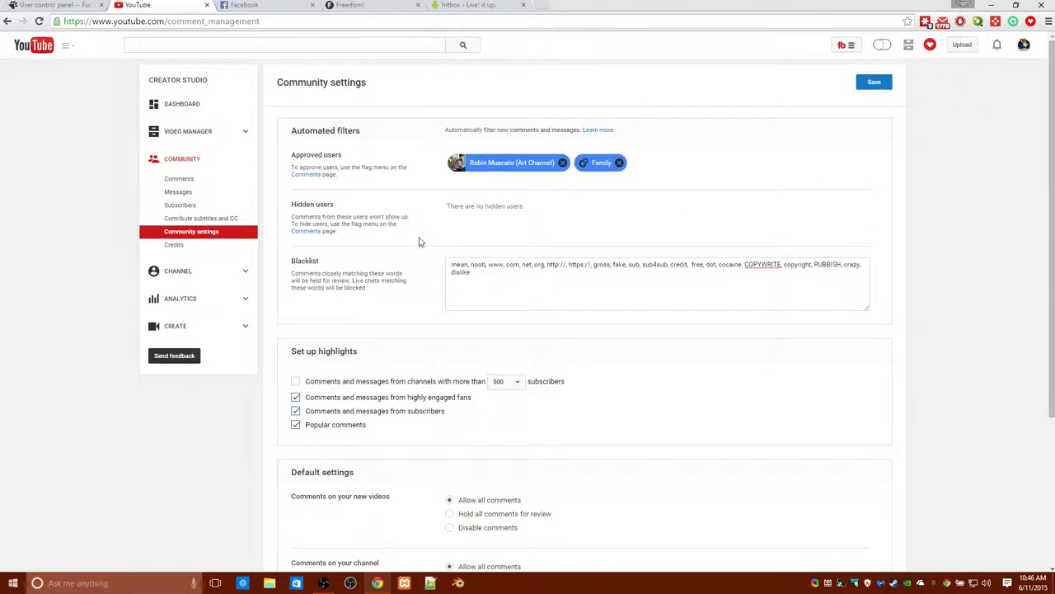
{"action": "scroll", "scroll_direction": "down", "scroll_amount": 3}
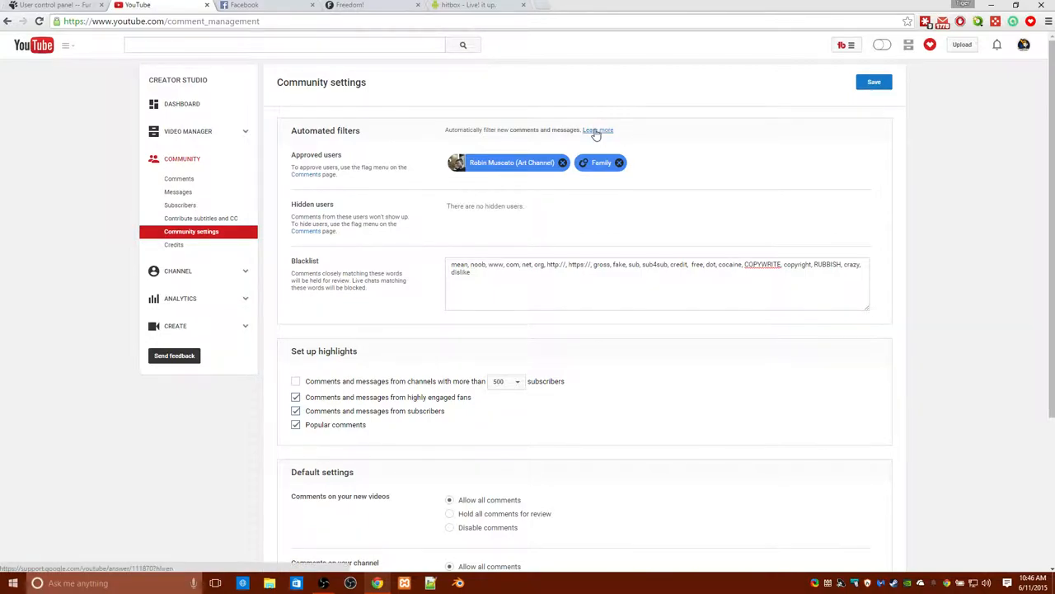
{"action": "mouse_move", "coordinate": [592, 137]}
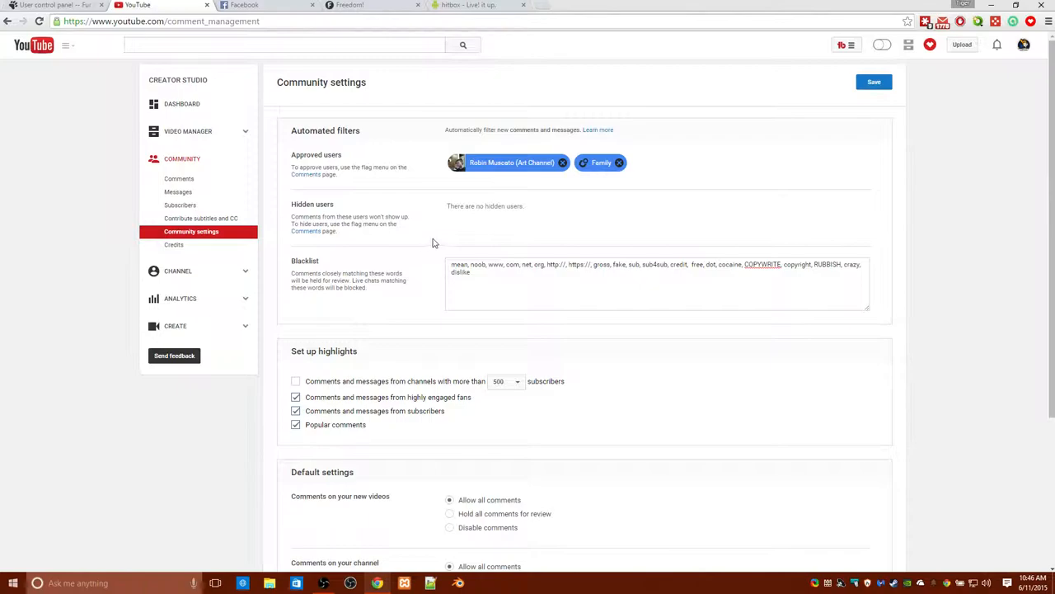
{"action": "mouse_move", "coordinate": [485, 219]}
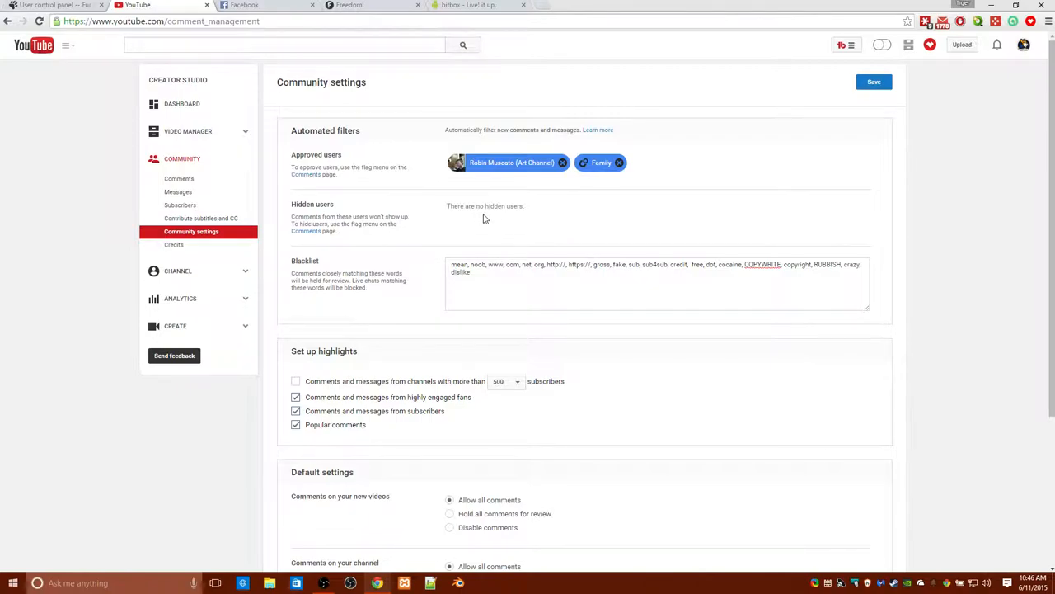
Discard unsaved settings, go to Video Manager, and open 'Yuotube news, blog, and addon!'.
{"action": "left_click", "coordinate": [188, 131]}
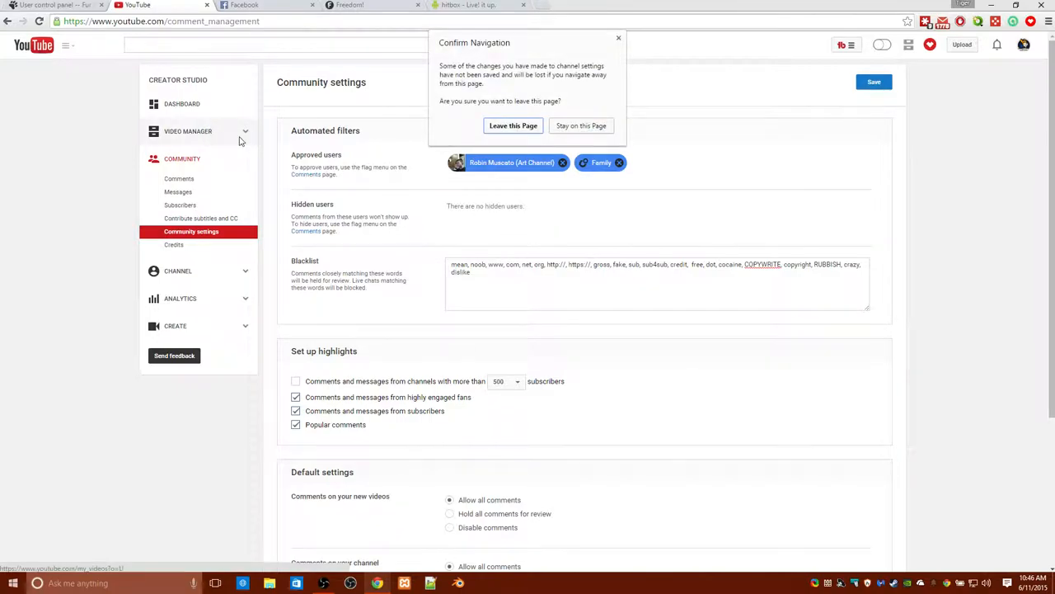
{"action": "left_click", "coordinate": [513, 125]}
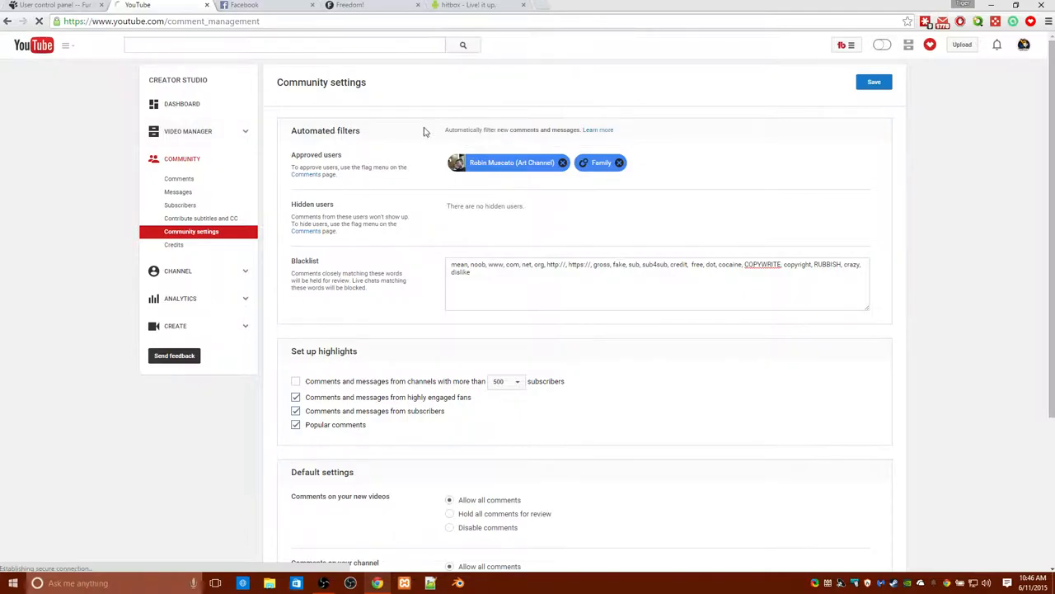
{"action": "left_click", "coordinate": [188, 131]}
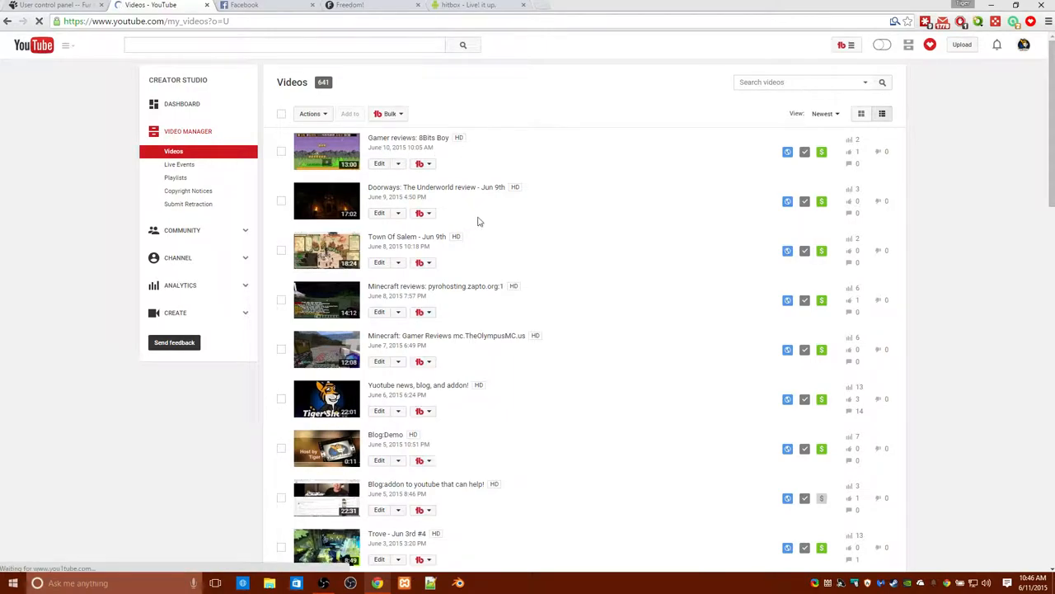
{"action": "scroll", "scroll_direction": "down", "scroll_amount": 3}
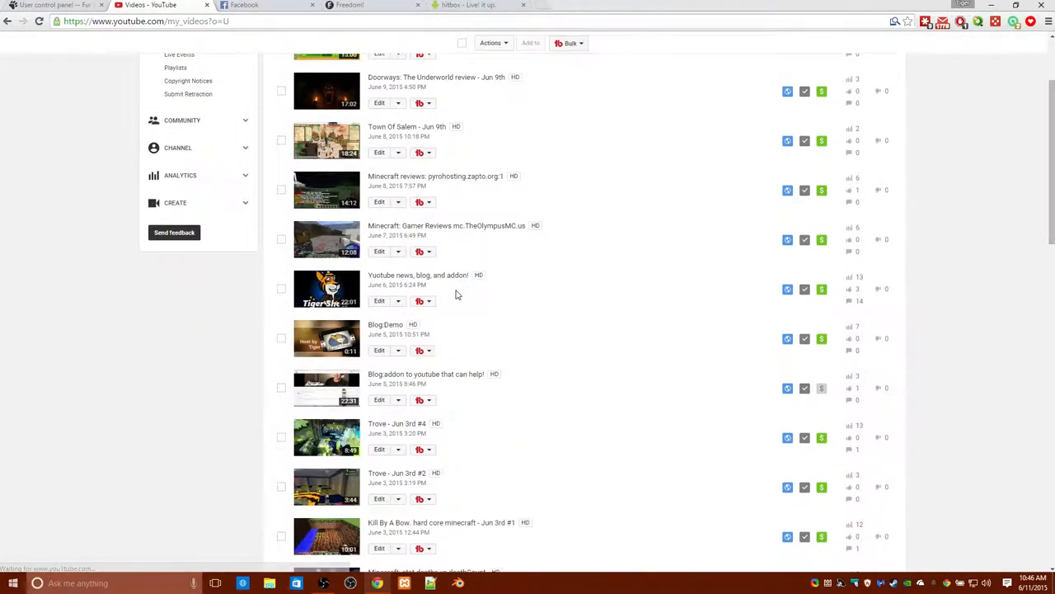
{"action": "mouse_move", "coordinate": [418, 275]}
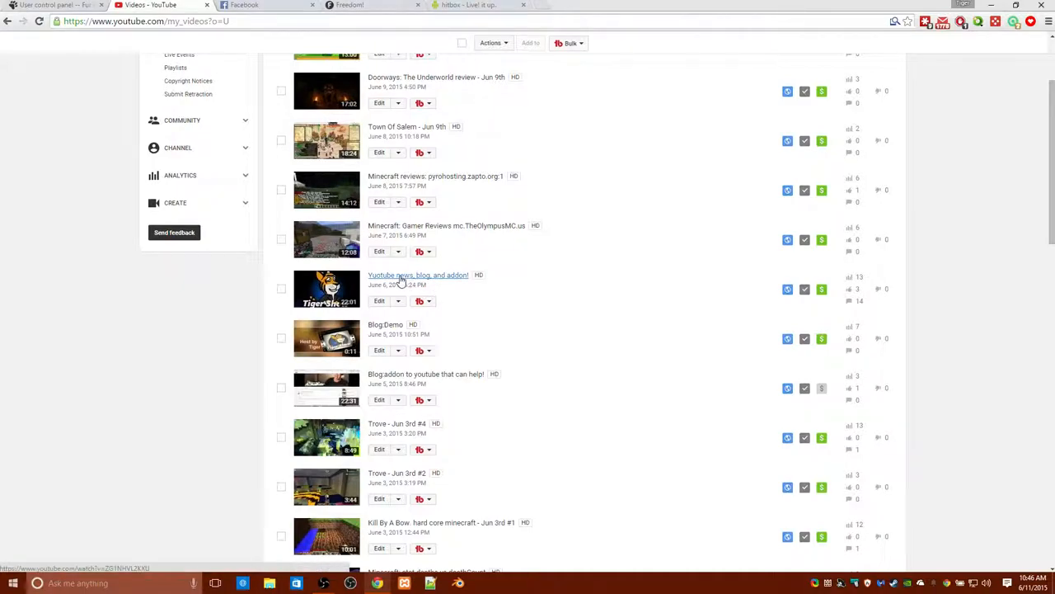
{"action": "left_click", "coordinate": [418, 275]}
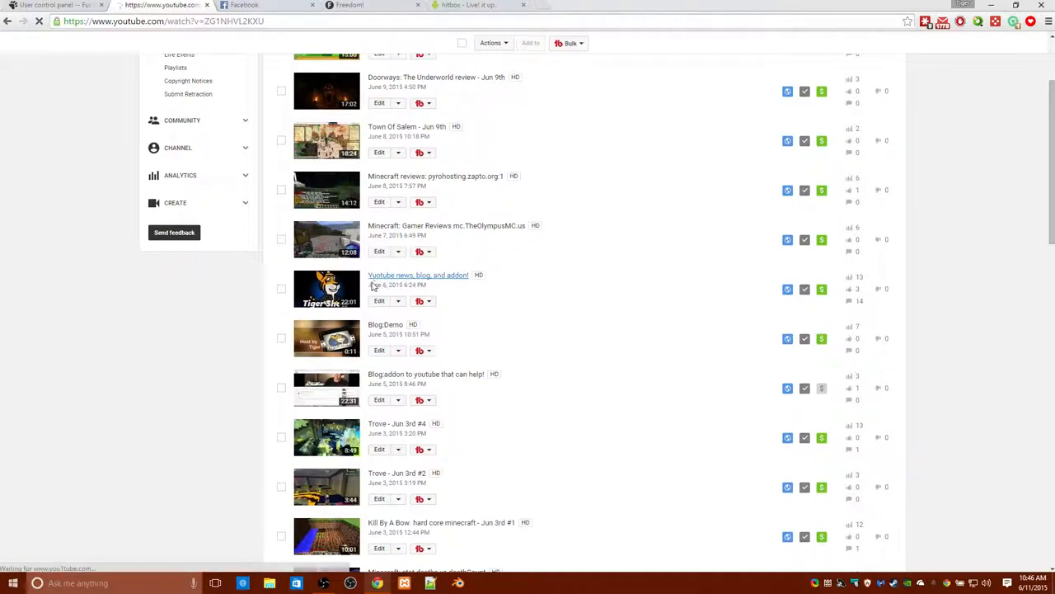
Pause the 'Yuotube news, blog, and addon!' video and scroll to its description.
{"action": "left_click", "coordinate": [418, 274]}
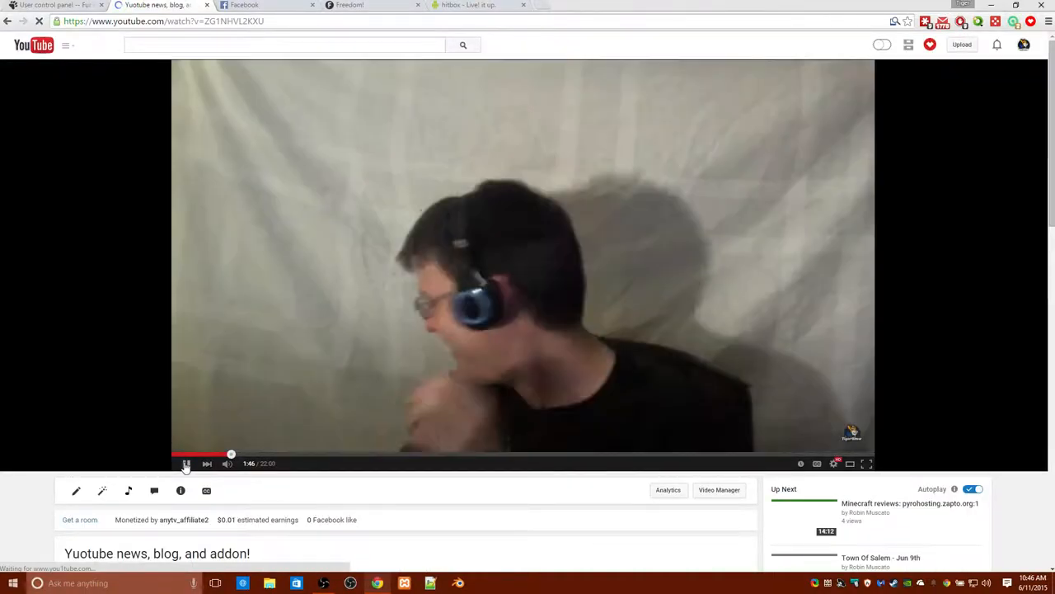
{"action": "scroll", "scroll_direction": "down", "scroll_amount": 3}
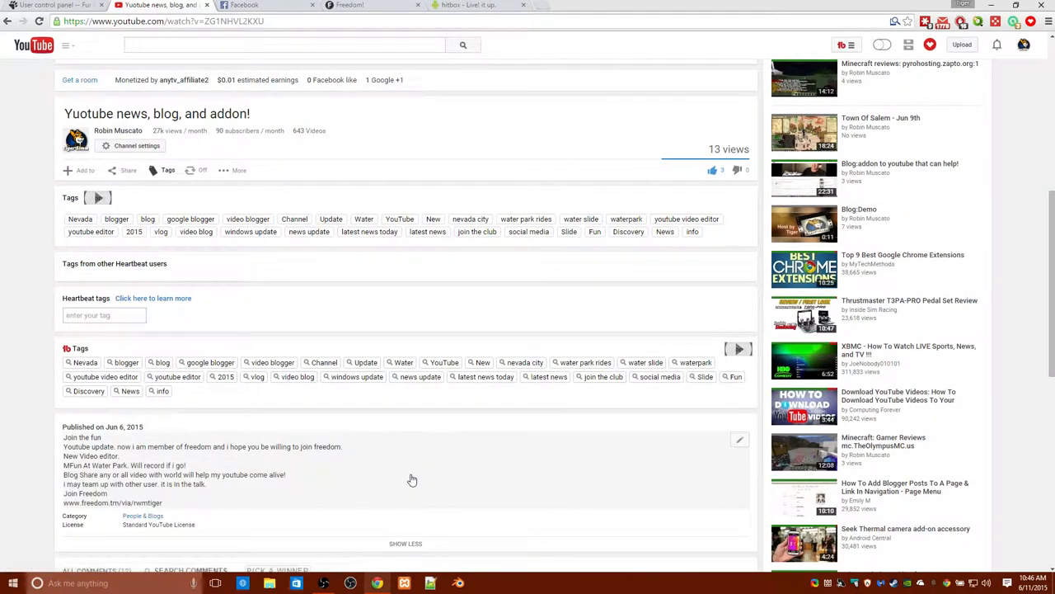
{"action": "scroll", "scroll_direction": "down", "scroll_amount": 3}
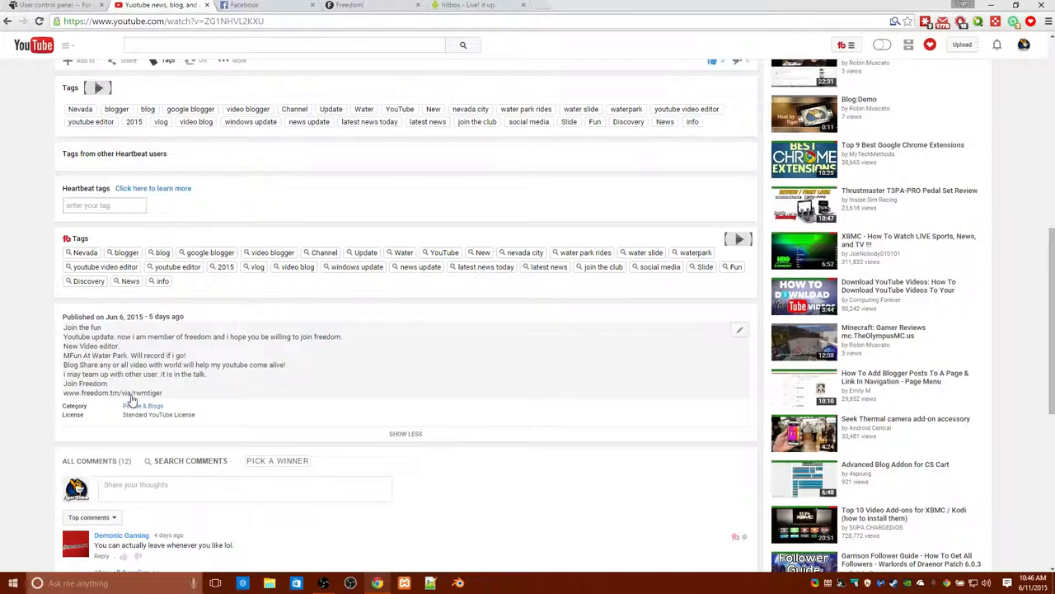
{"action": "mouse_move", "coordinate": [228, 381]}
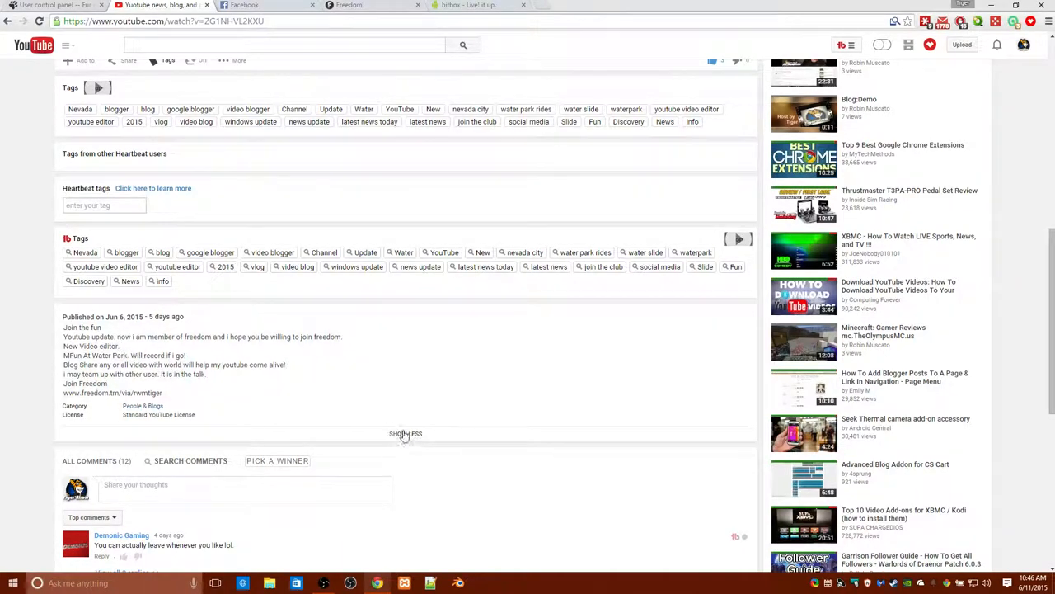
{"action": "scroll", "scroll_direction": "down", "scroll_amount": 3}
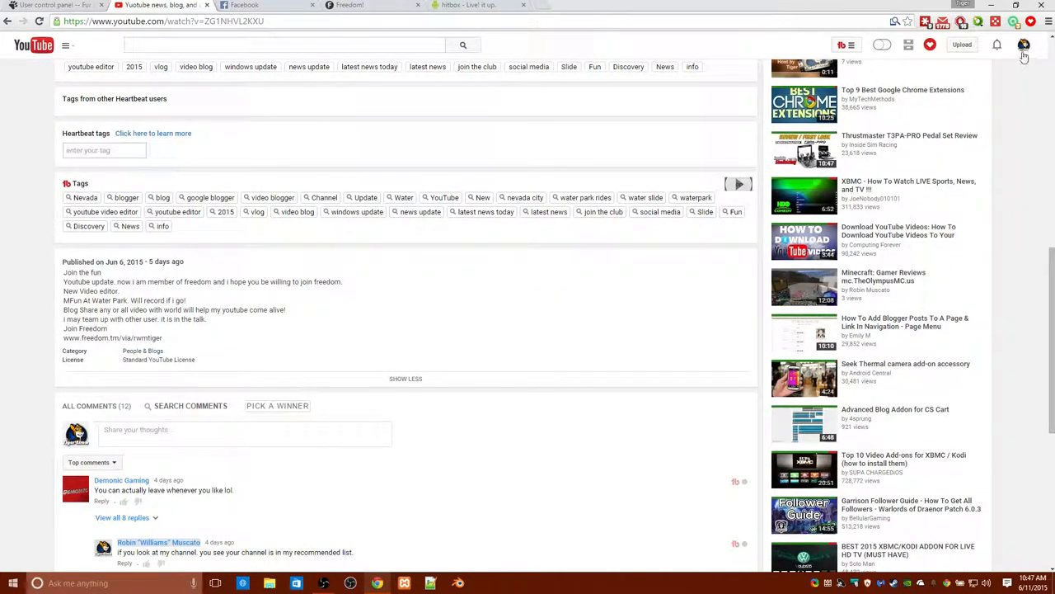
Reload the video page and open the avatar menu listing the account's channels.
{"action": "left_click", "coordinate": [1025, 44]}
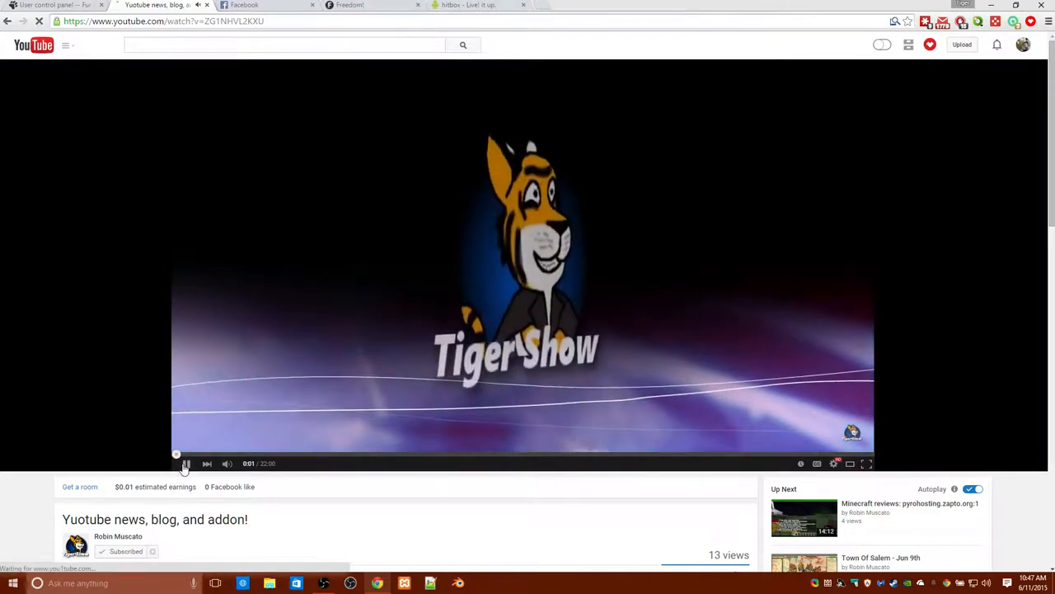
{"action": "scroll", "scroll_direction": "down", "scroll_amount": 3}
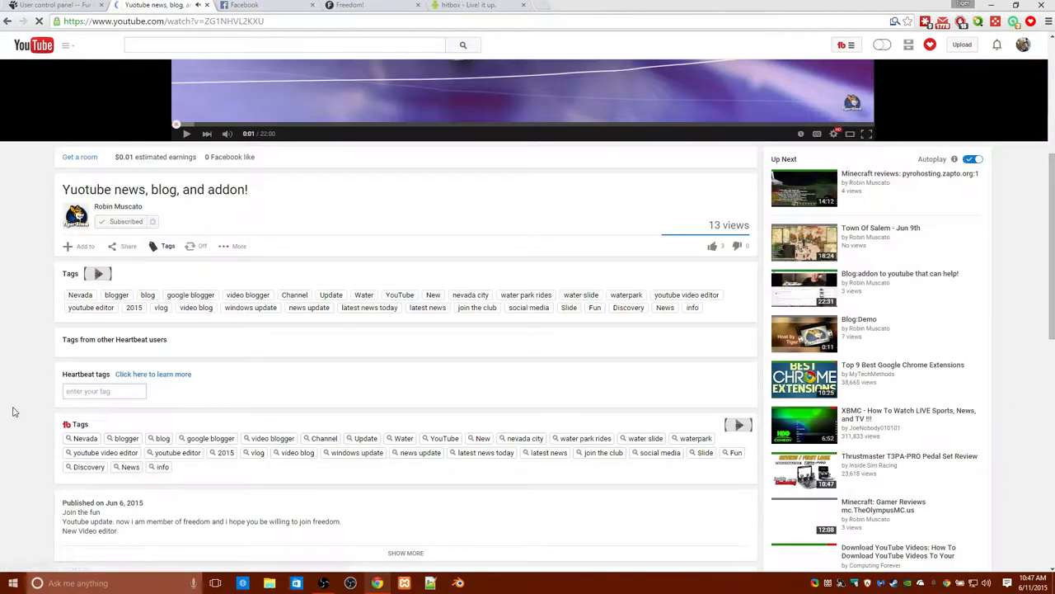
{"action": "scroll", "scroll_direction": "down", "scroll_amount": 3}
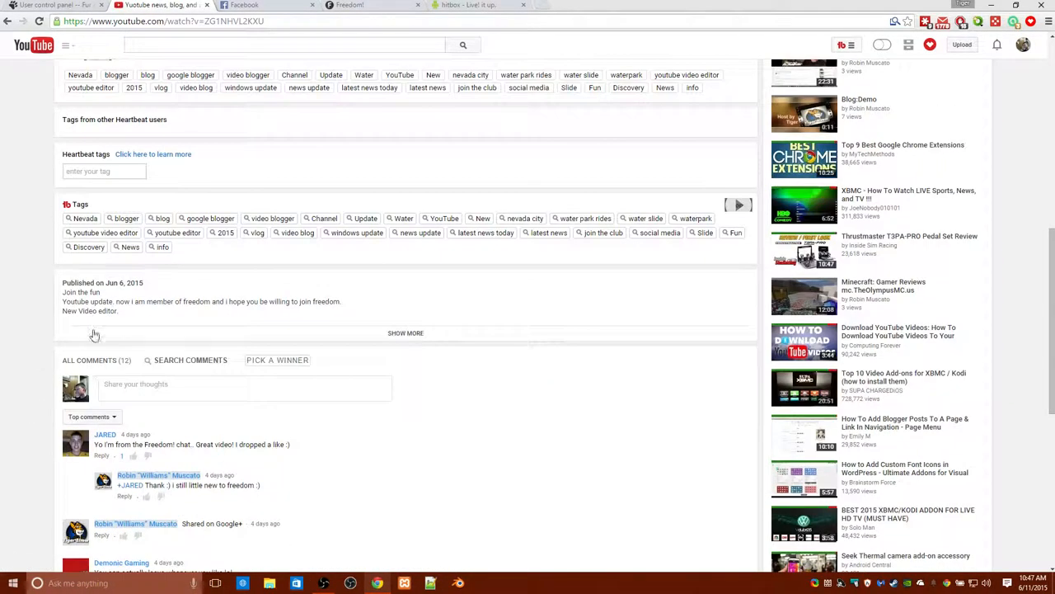
{"action": "left_click", "coordinate": [405, 332]}
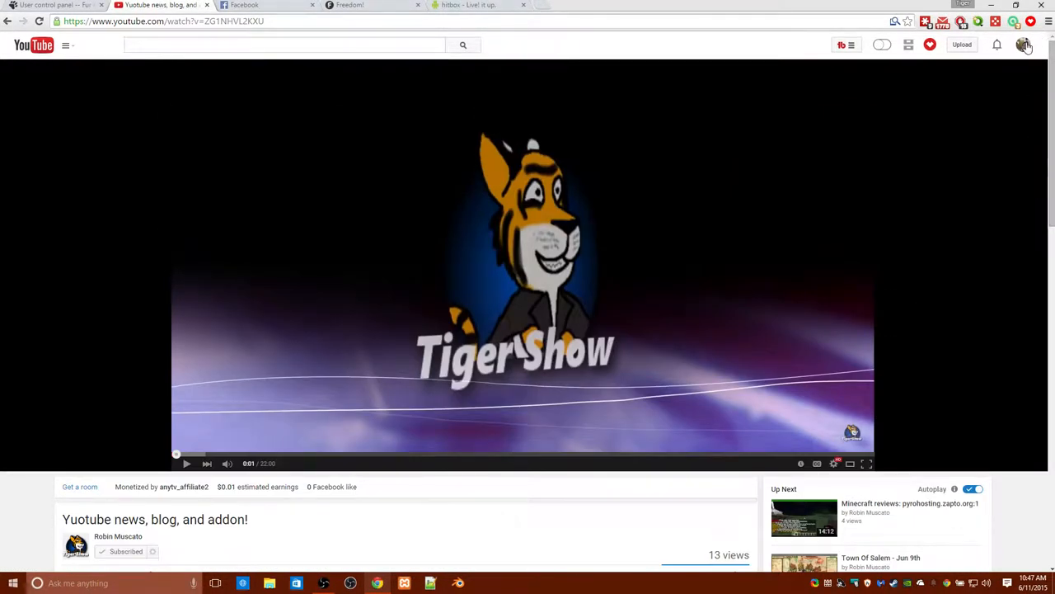
{"action": "left_click", "coordinate": [1024, 44]}
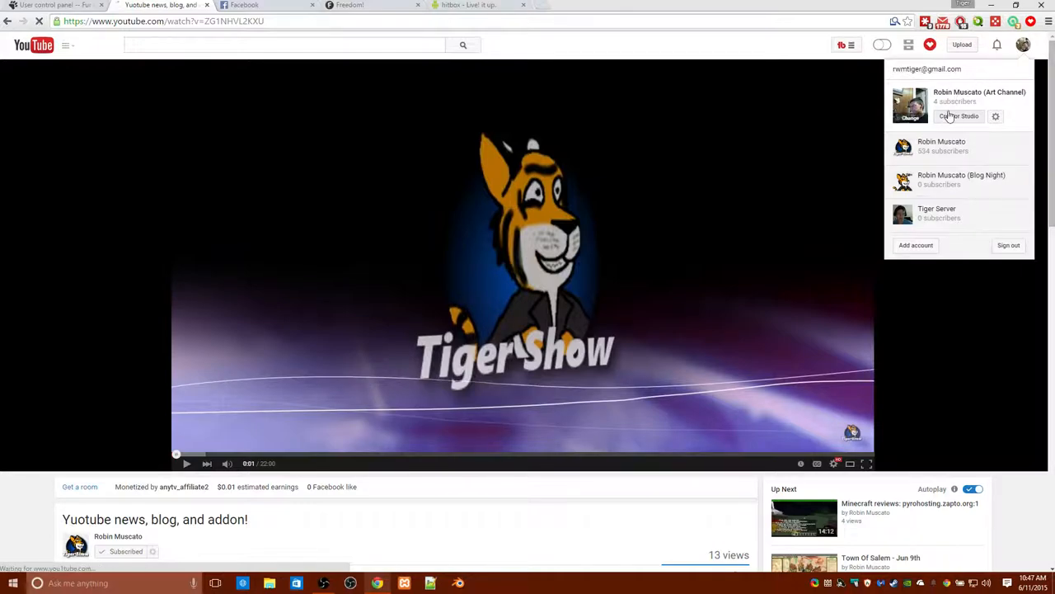
In Video Manager, switch to the 534-subscriber Robin Muscato channel and browse its 641 uploads.
{"action": "left_click", "coordinate": [959, 116]}
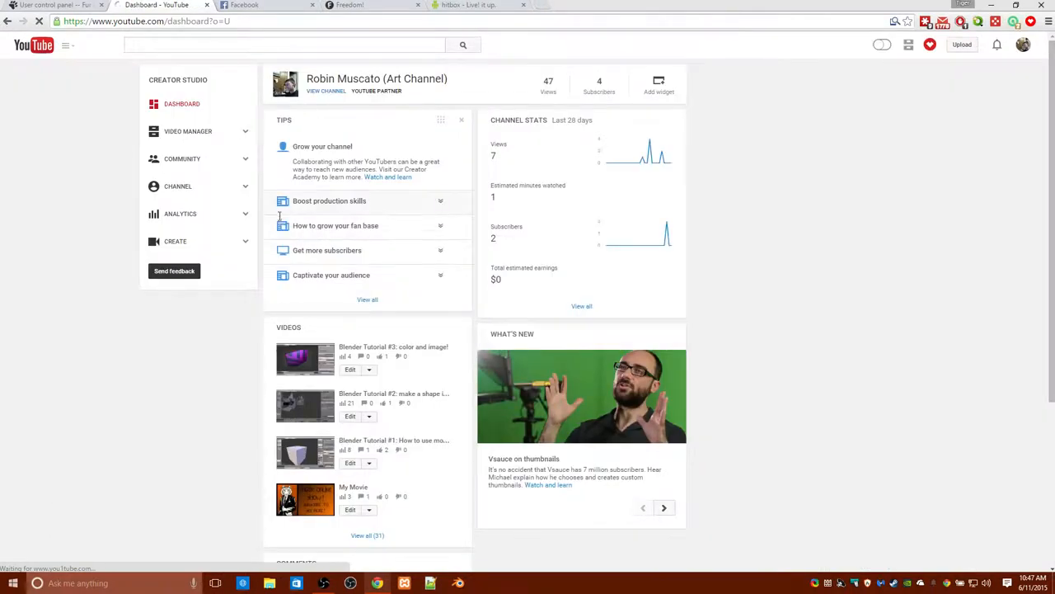
{"action": "mouse_move", "coordinate": [282, 170]}
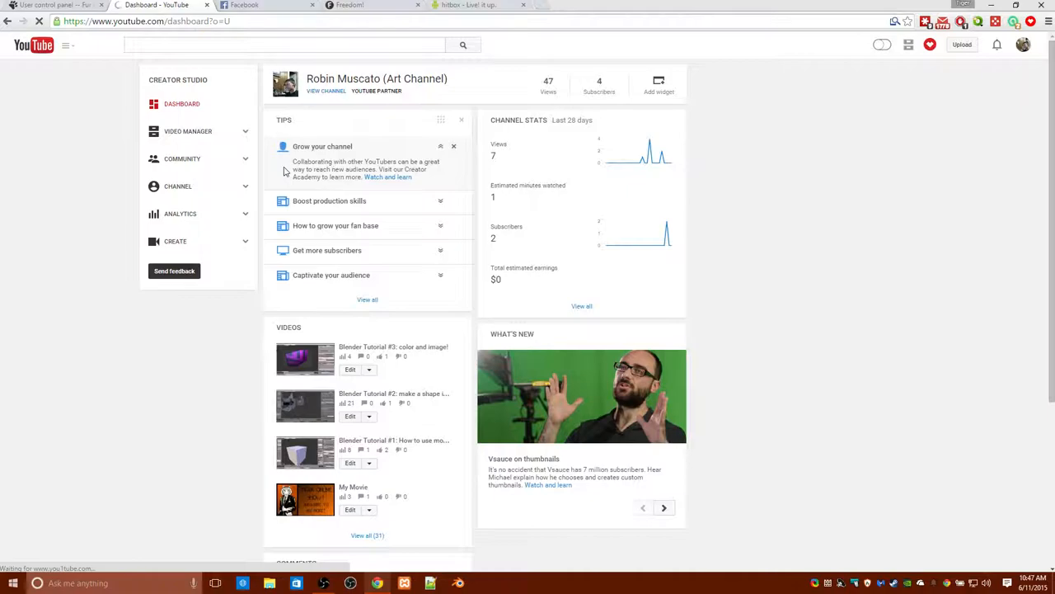
{"action": "left_click", "coordinate": [188, 131]}
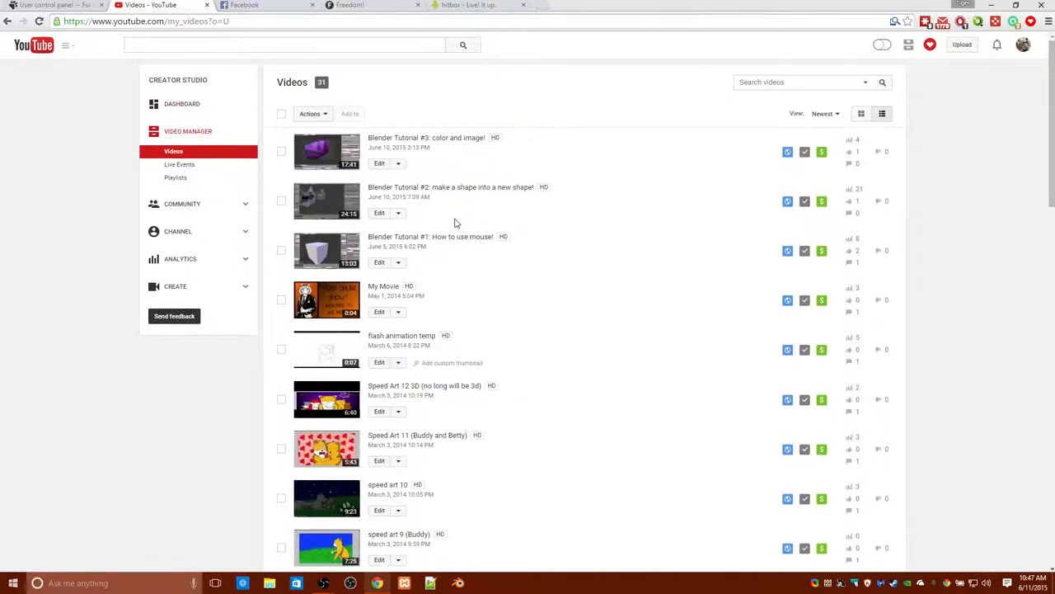
{"action": "left_click", "coordinate": [1023, 44]}
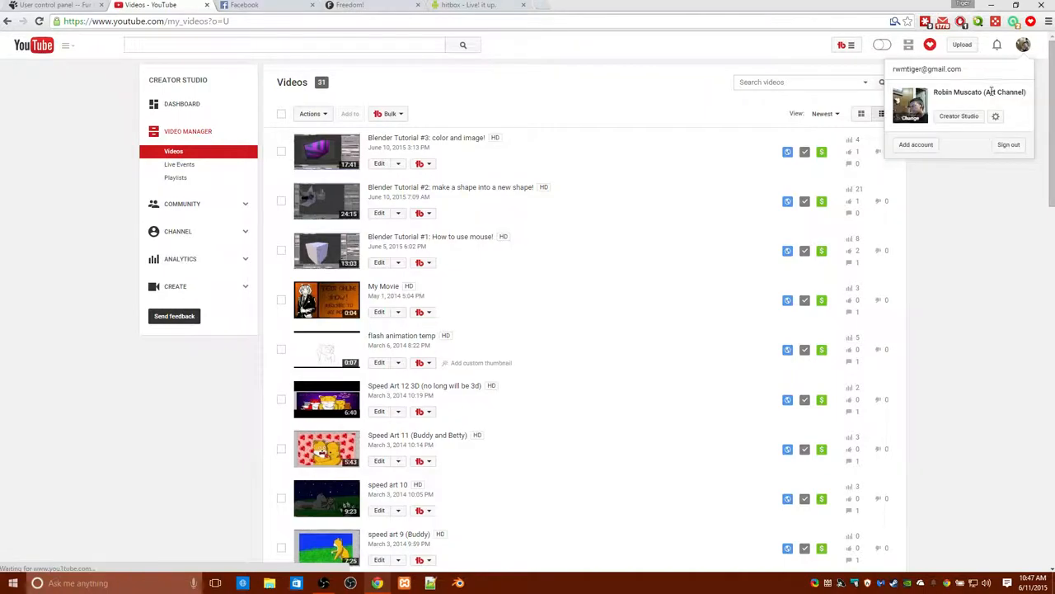
{"action": "left_click", "coordinate": [980, 91]}
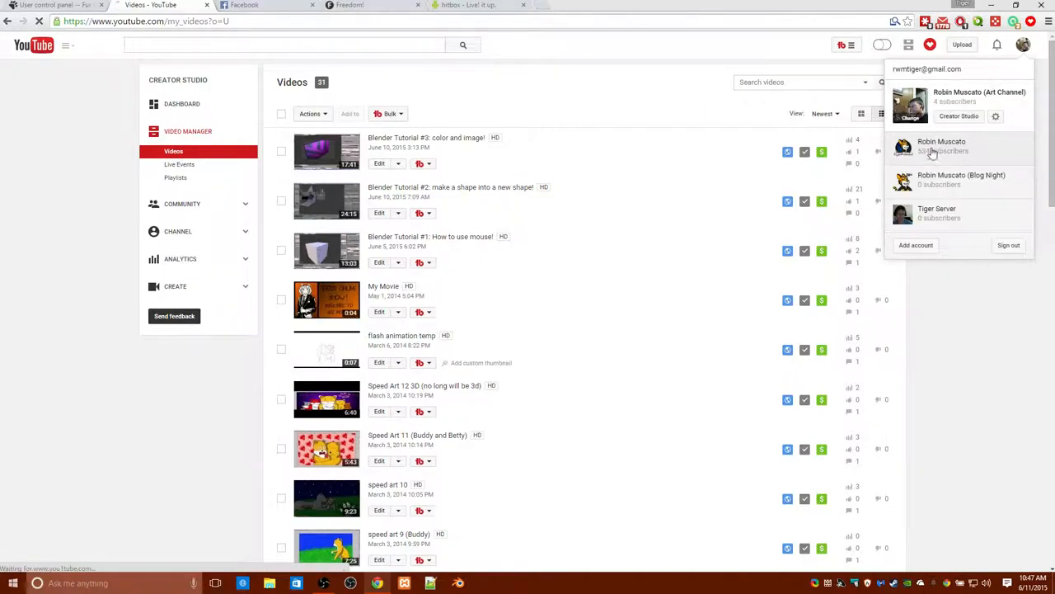
{"action": "left_click", "coordinate": [941, 146]}
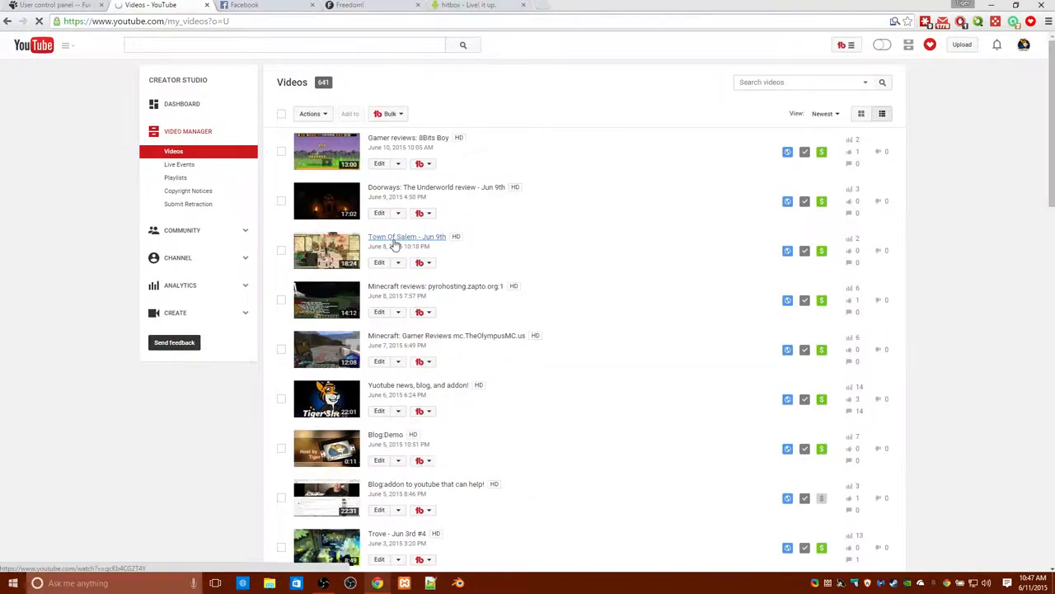
{"action": "scroll", "scroll_direction": "down", "scroll_amount": 3}
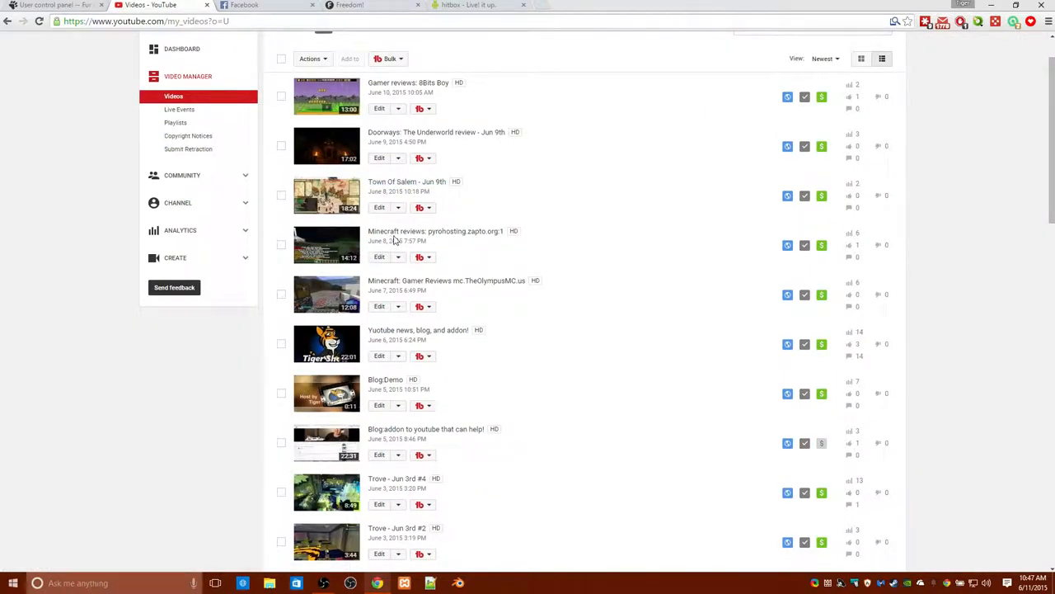
{"action": "mouse_move", "coordinate": [404, 230]}
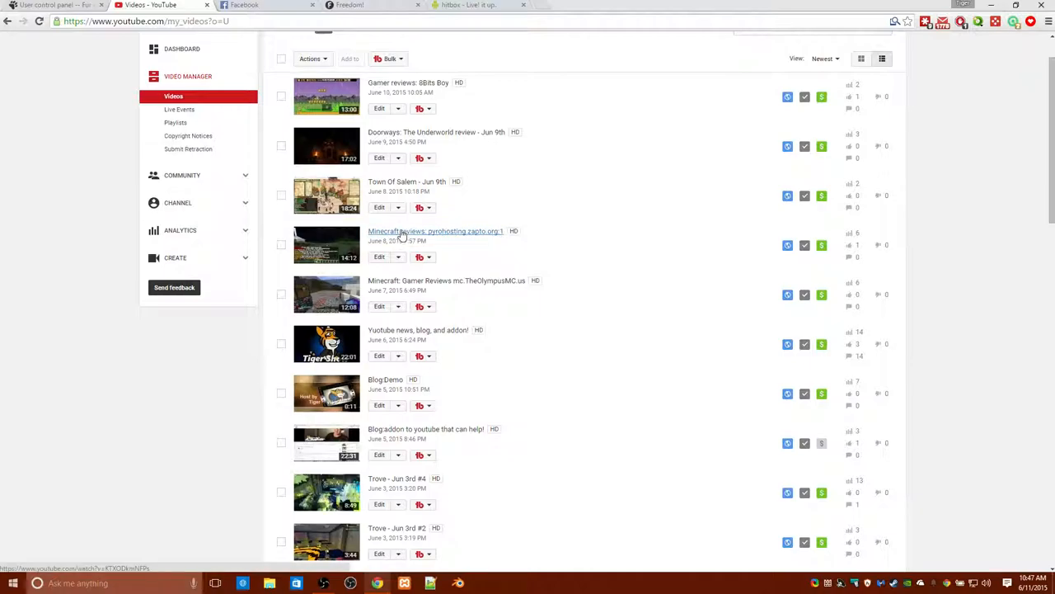
Open 'Minecraft reviews: pyrohosting.zapto.org:1' and expand its description to reveal the freedom link.
{"action": "left_click", "coordinate": [434, 231]}
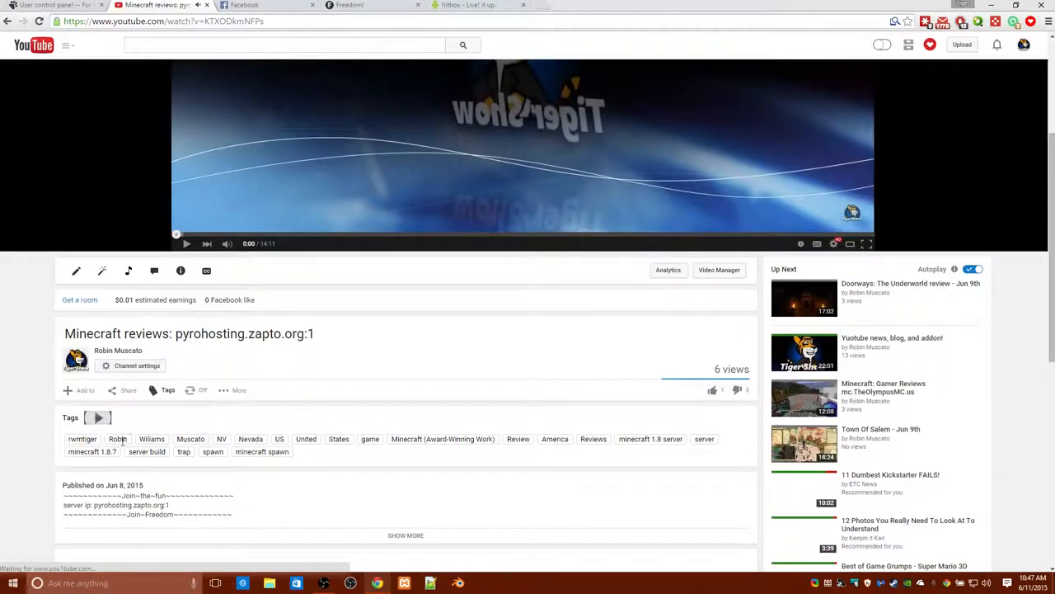
{"action": "scroll", "scroll_direction": "down", "scroll_amount": 3}
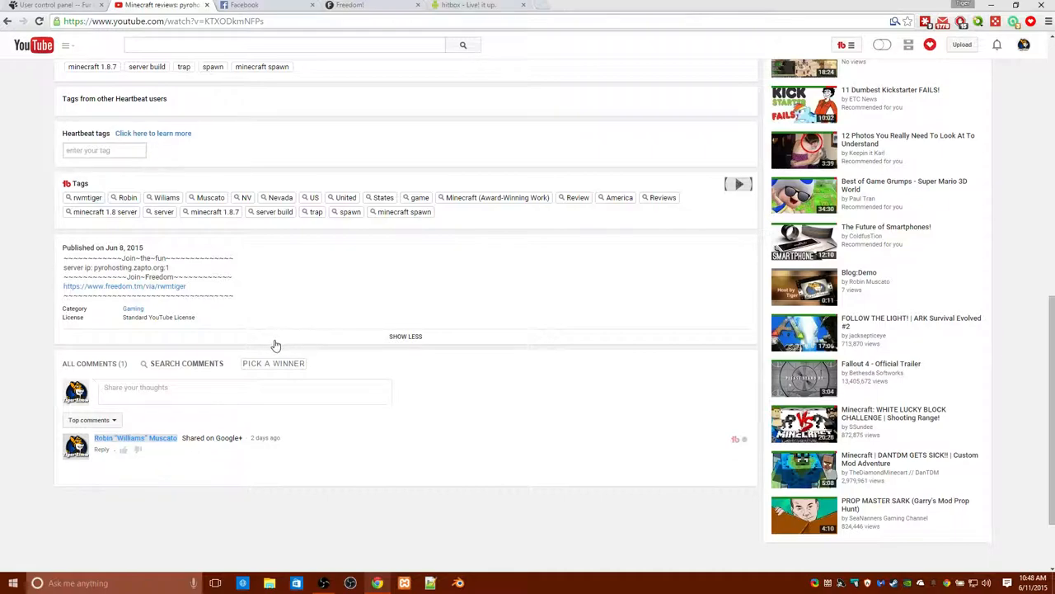
{"action": "left_click", "coordinate": [1024, 44]}
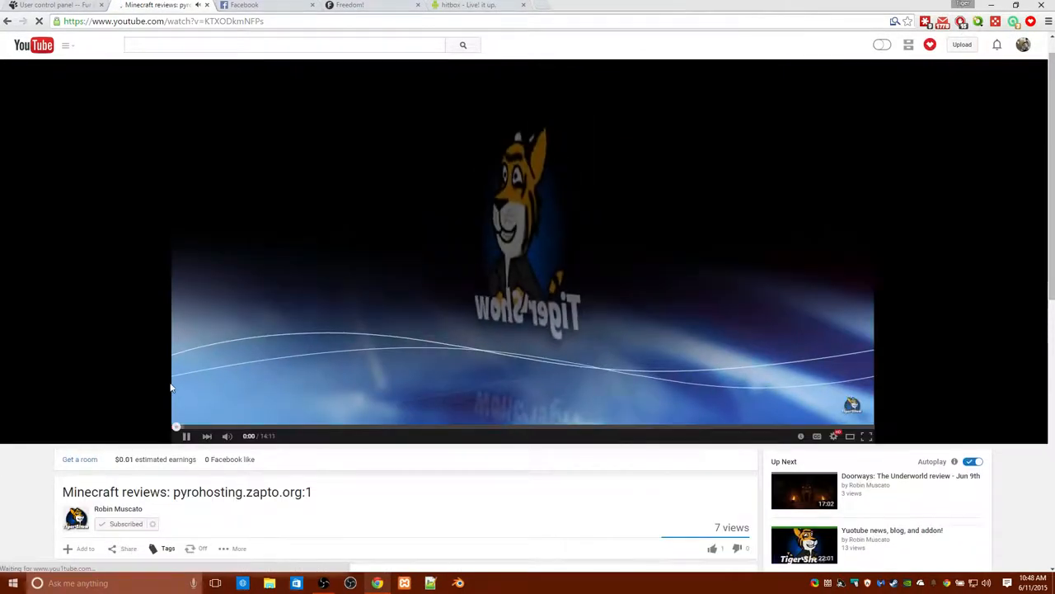
{"action": "scroll", "scroll_direction": "down", "scroll_amount": 3}
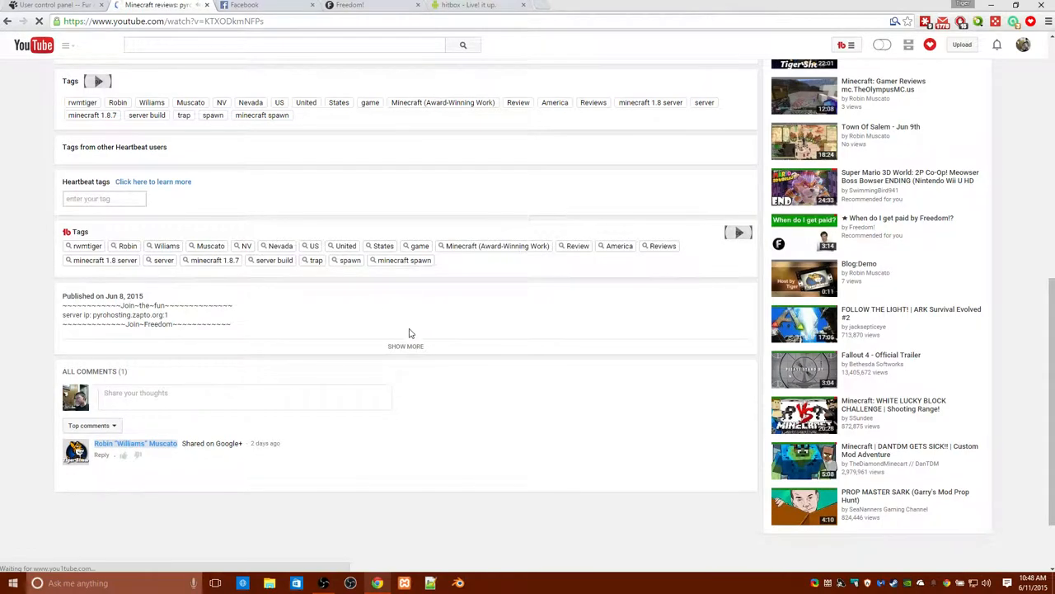
{"action": "left_click", "coordinate": [405, 346]}
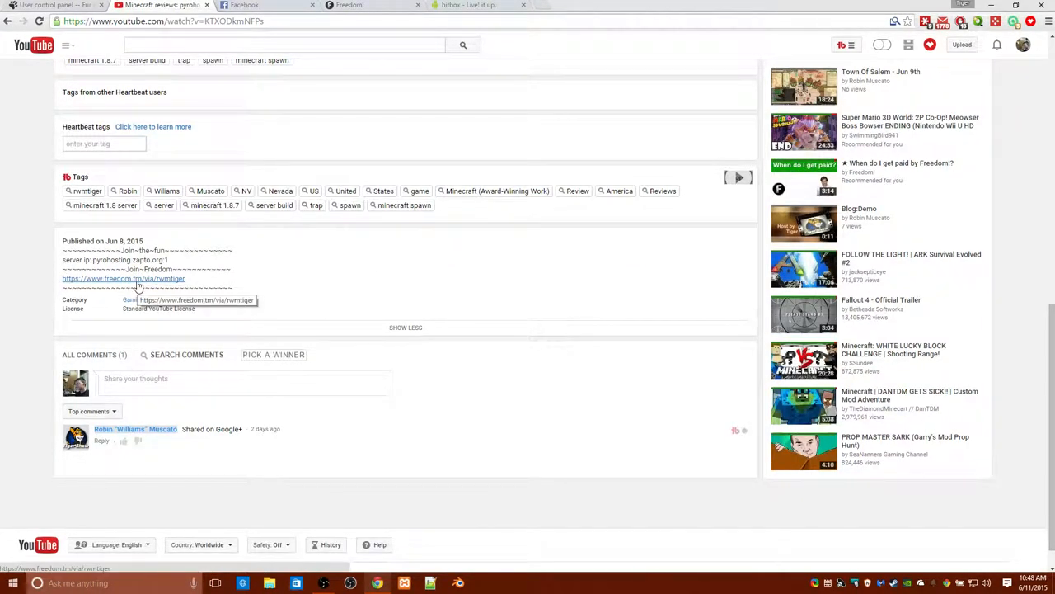
Follow the freedom.tm link in the description to YouTube's Redirect Notice page.
{"action": "left_click", "coordinate": [122, 278]}
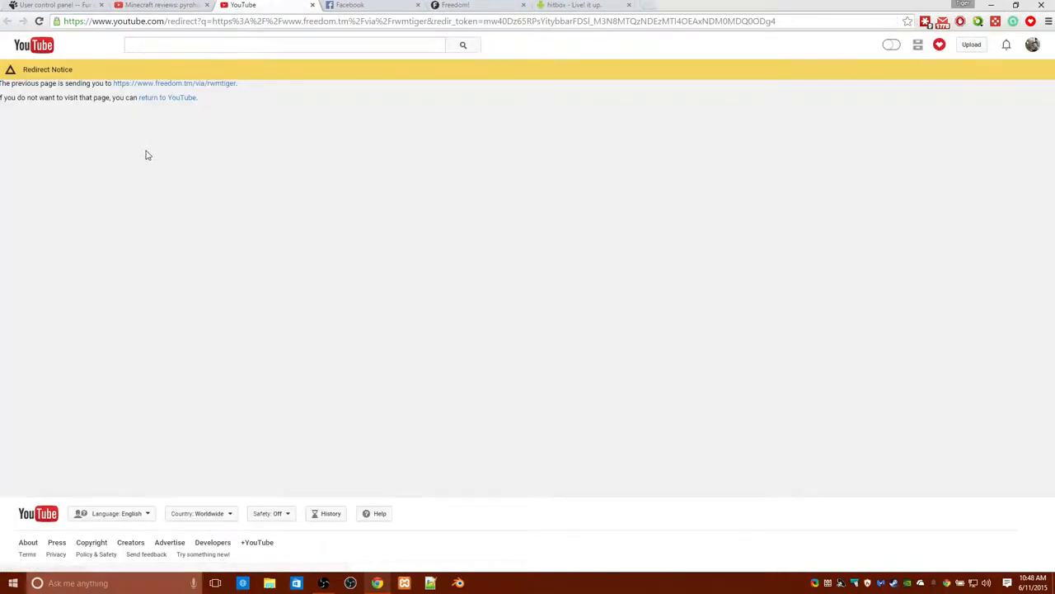
{"action": "mouse_move", "coordinate": [718, 179]}
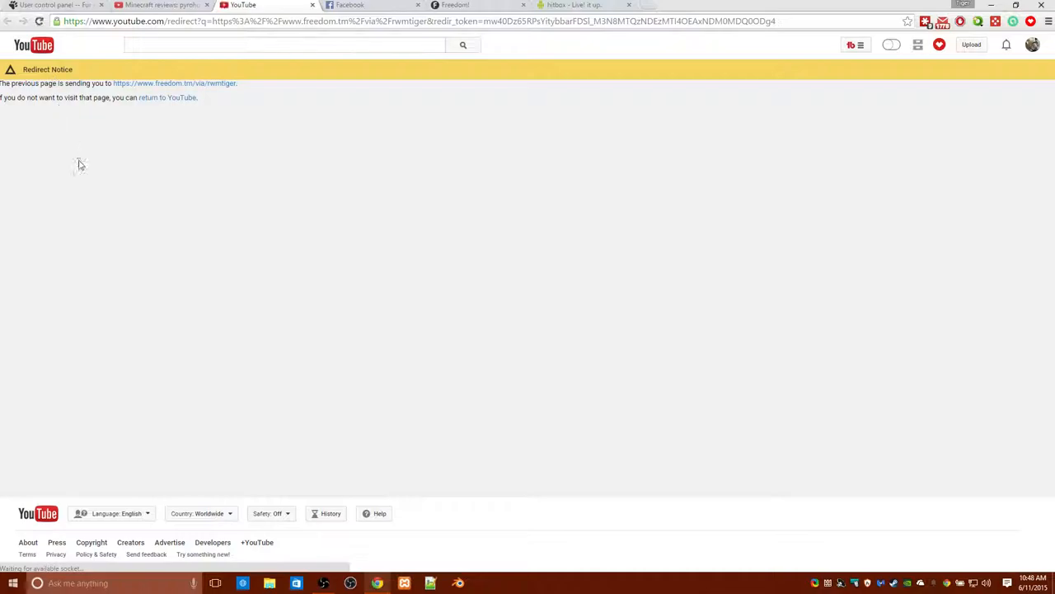
{"action": "mouse_move", "coordinate": [14, 98]}
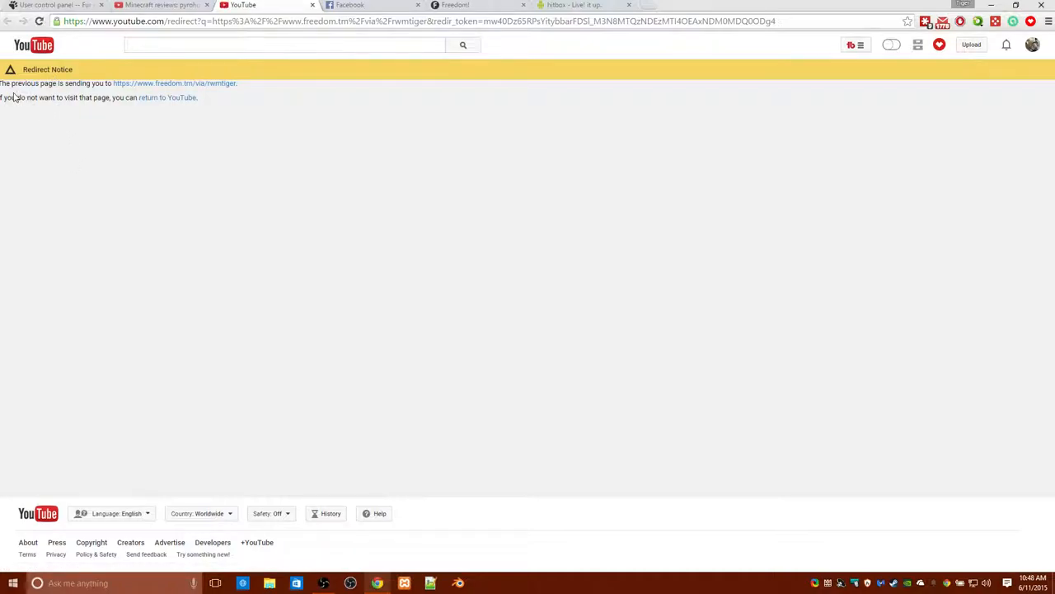
{"action": "mouse_move", "coordinate": [204, 114]}
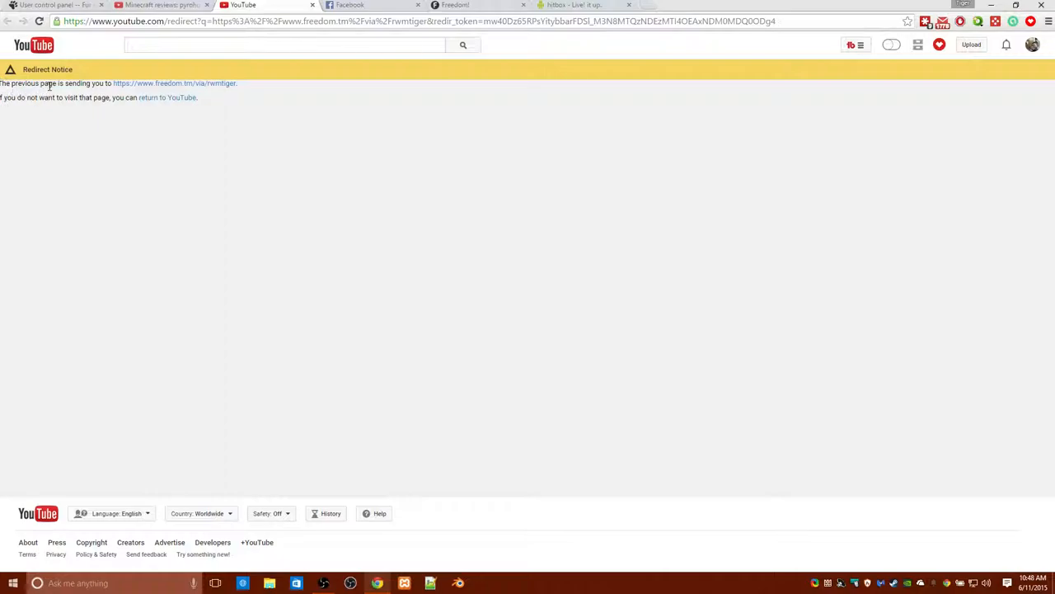
{"action": "mouse_move", "coordinate": [99, 94]}
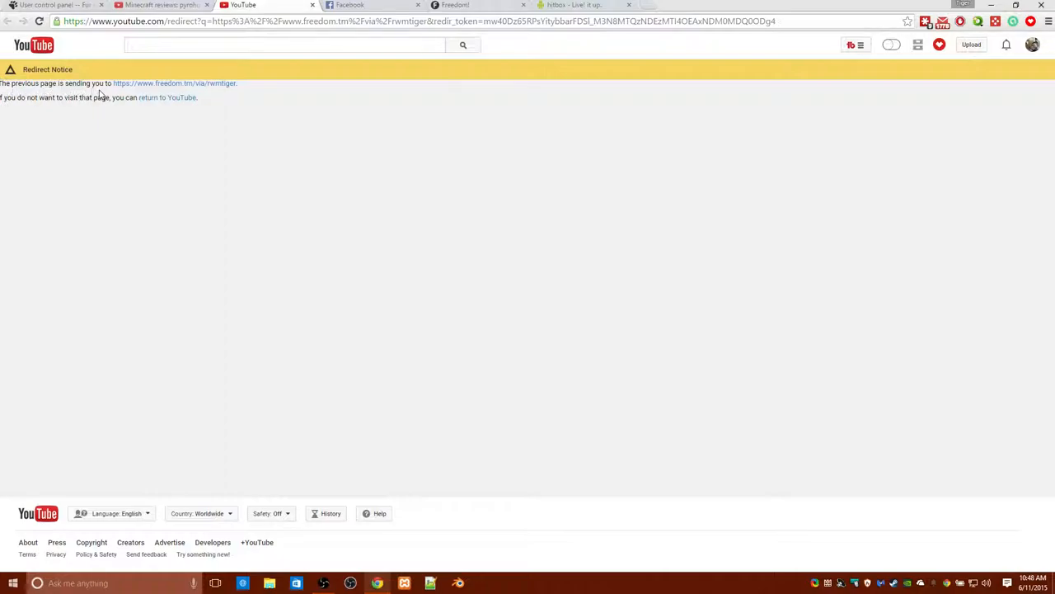
{"action": "mouse_move", "coordinate": [174, 83]}
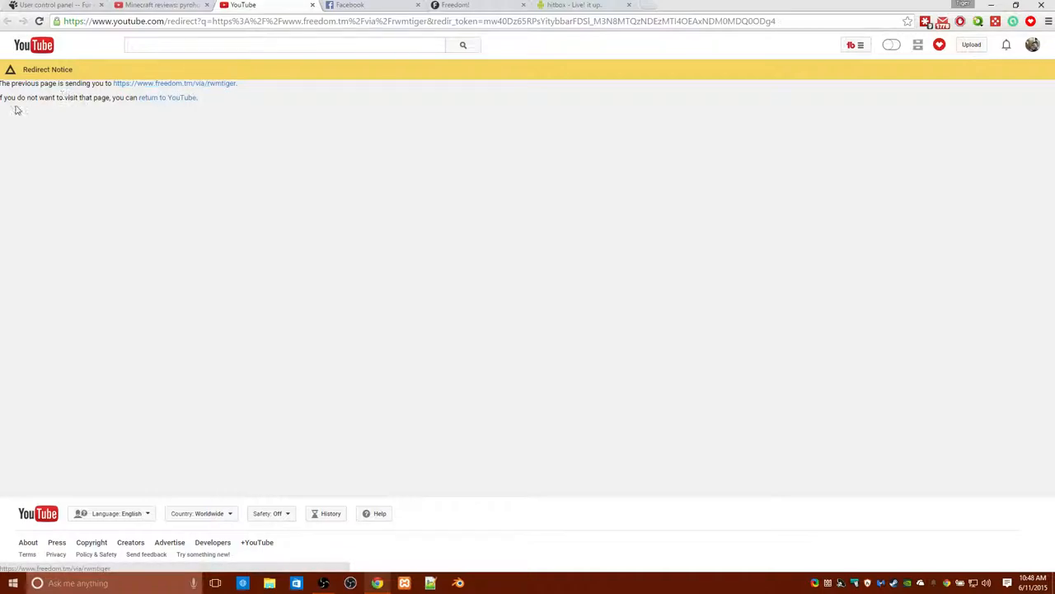
{"action": "mouse_move", "coordinate": [60, 108]}
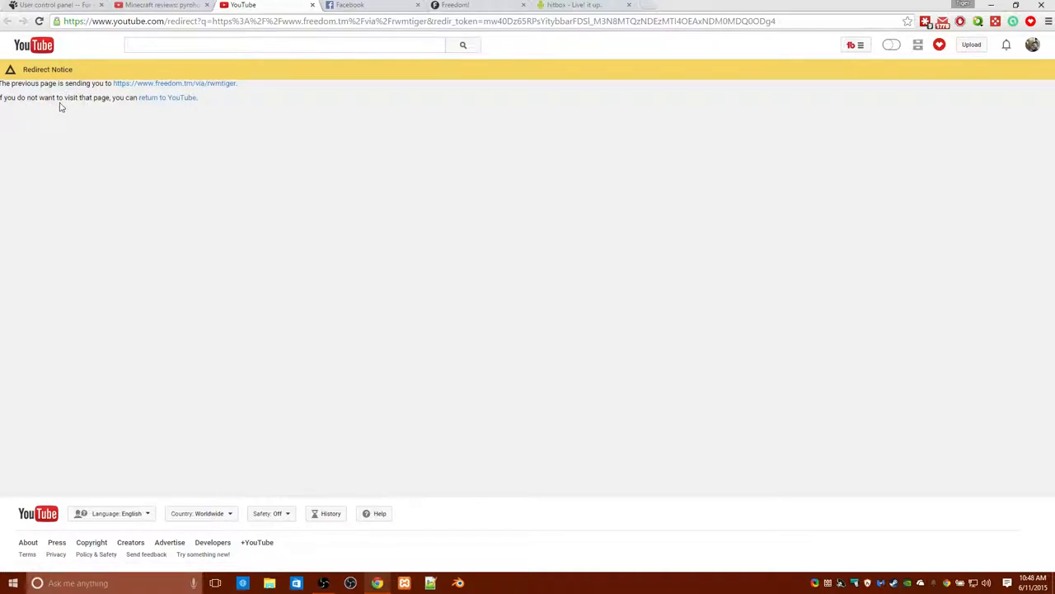
{"action": "mouse_move", "coordinate": [146, 108]}
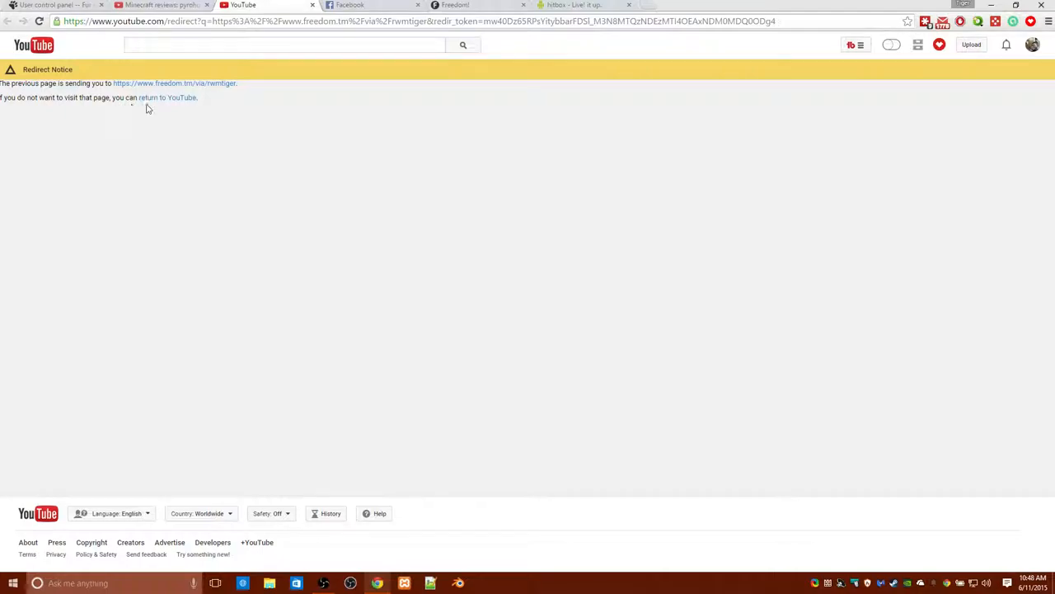
{"action": "mouse_move", "coordinate": [168, 97]}
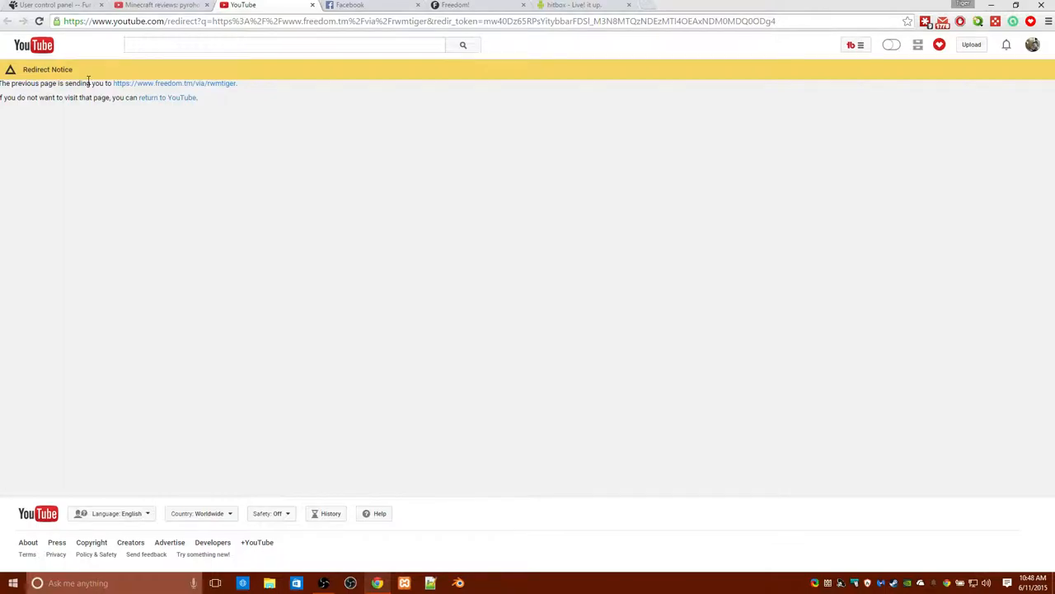
{"action": "mouse_move", "coordinate": [174, 83]}
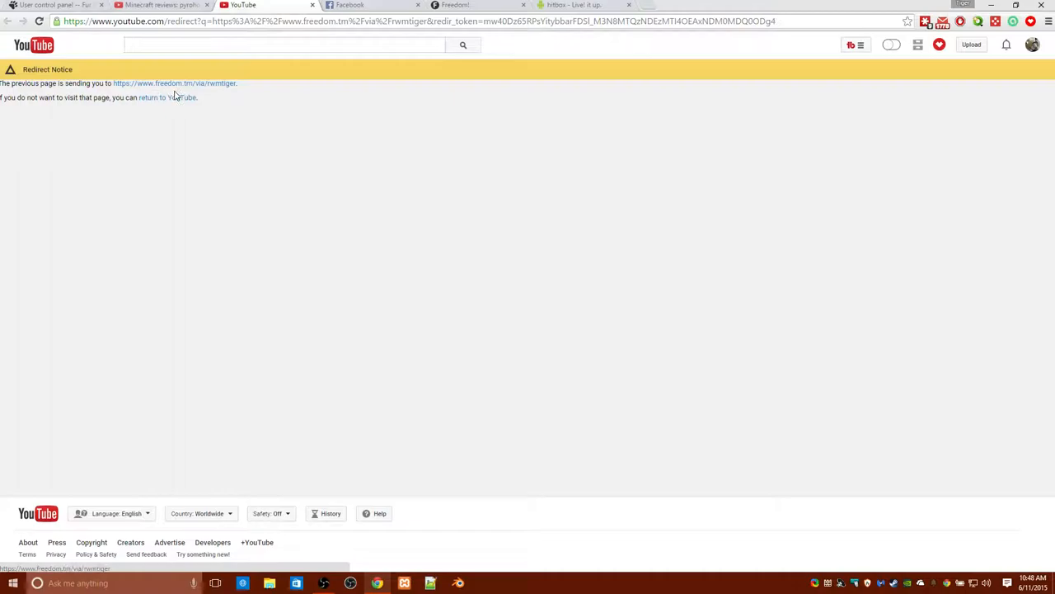
{"action": "mouse_move", "coordinate": [185, 88]}
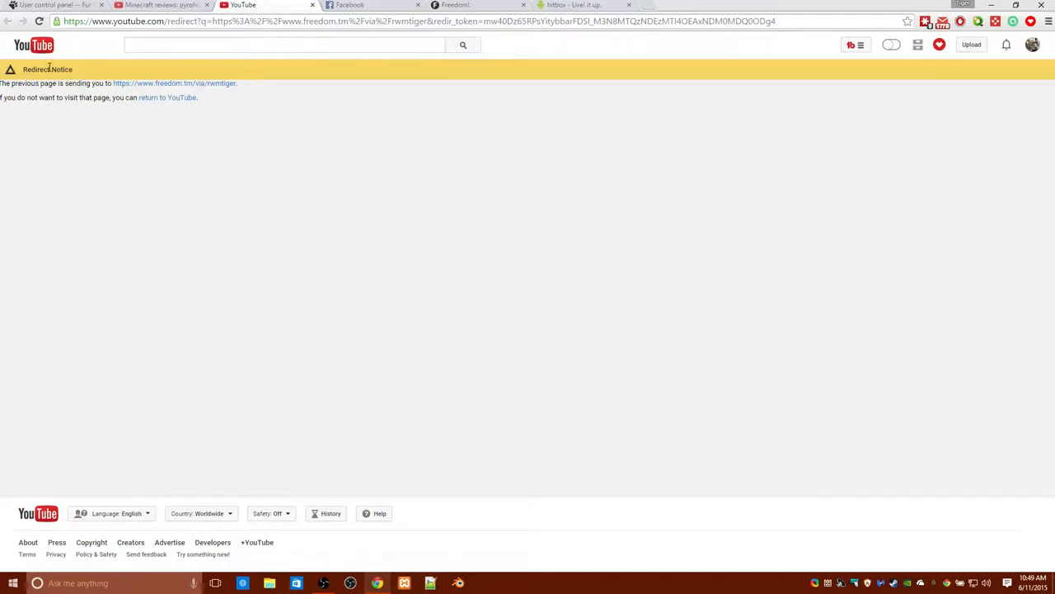
{"action": "mouse_move", "coordinate": [4, 187]}
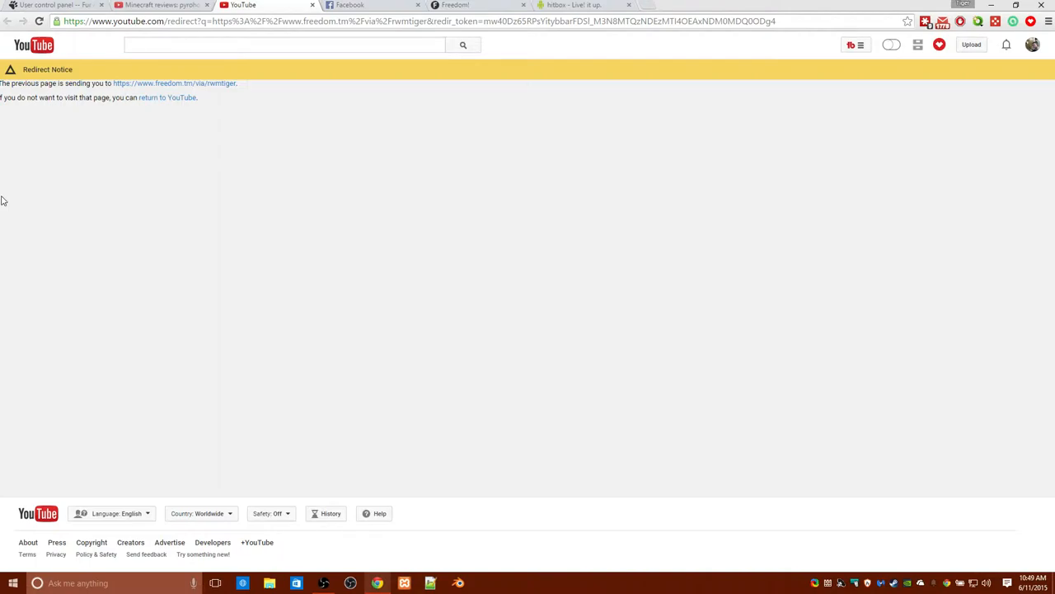
{"action": "mouse_move", "coordinate": [414, 191]}
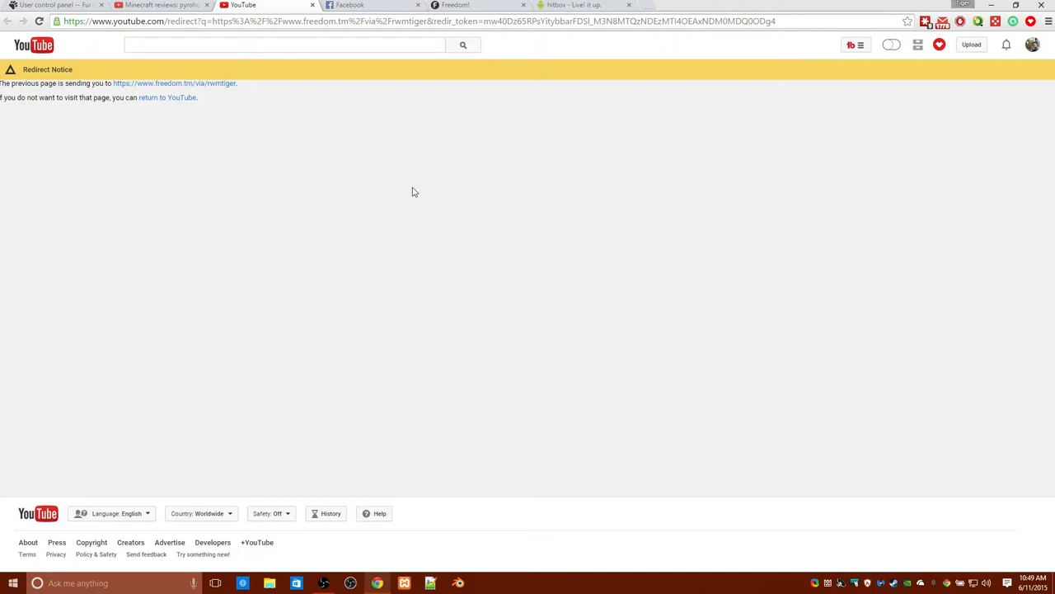
{"action": "mouse_move", "coordinate": [403, 186]}
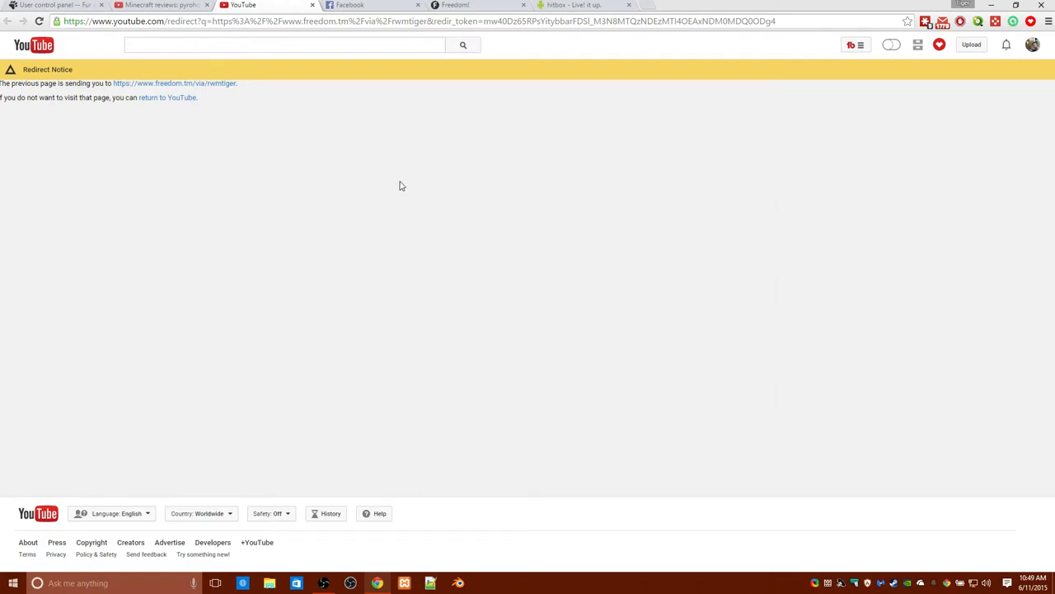
{"action": "mouse_move", "coordinate": [394, 175]}
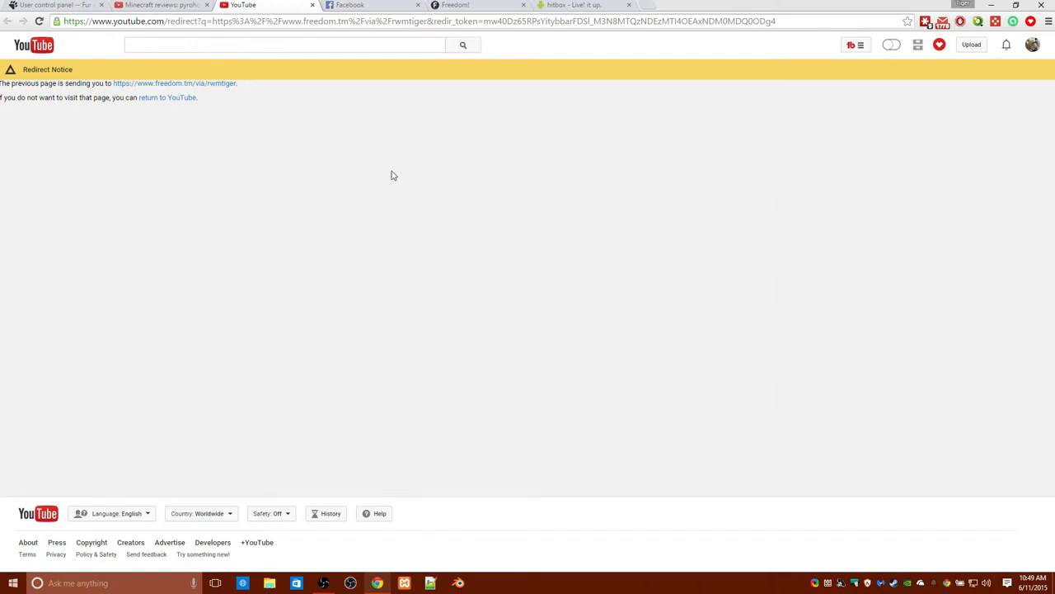